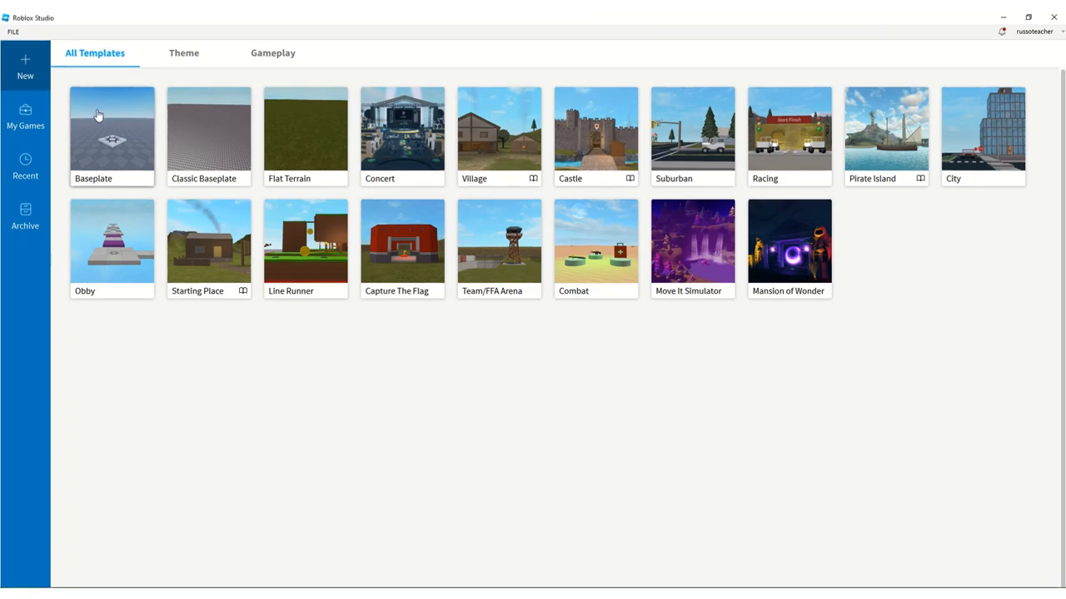
# - Start a Baseplate project, insert a part and widen it with Scale
pyautogui.click(111, 135)
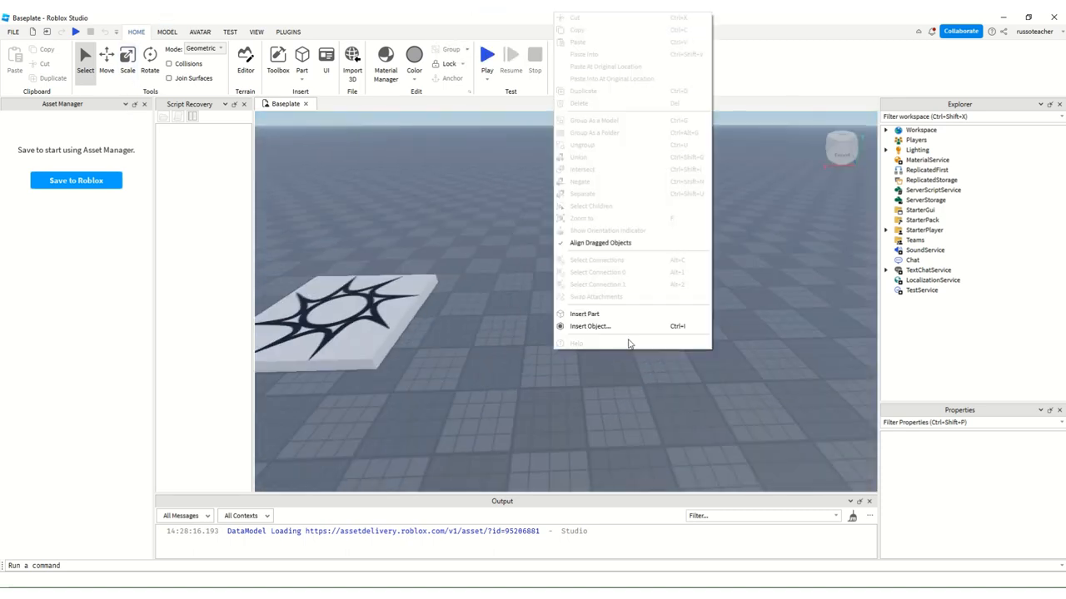
pyautogui.click(584, 313)
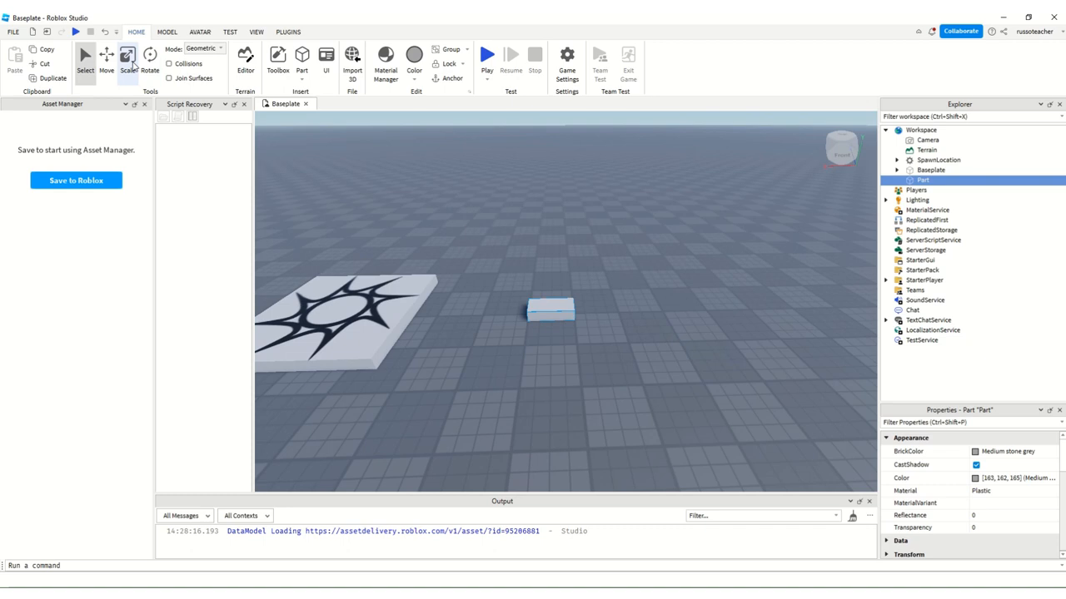
pyautogui.click(127, 59)
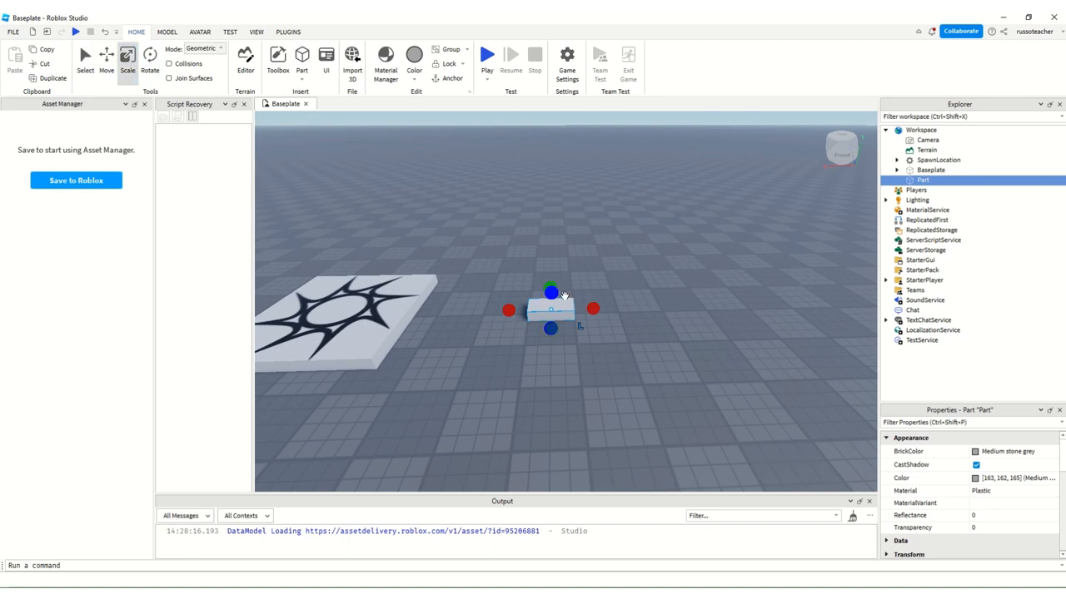
pyautogui.click(452, 64)
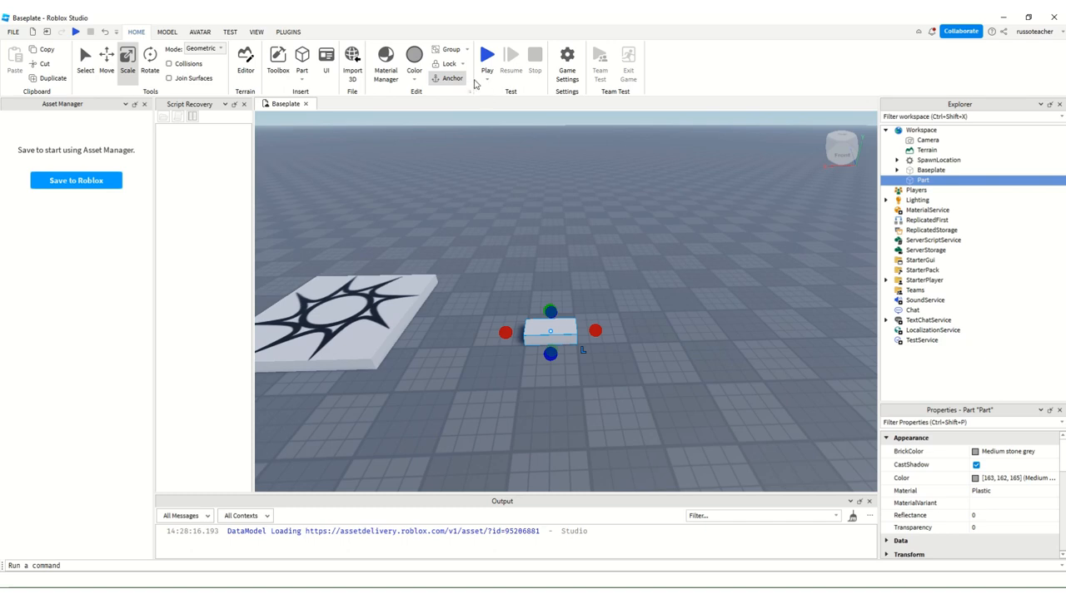
# - Raise the part into the air with Move, then run and stop a test
pyautogui.click(106, 58)
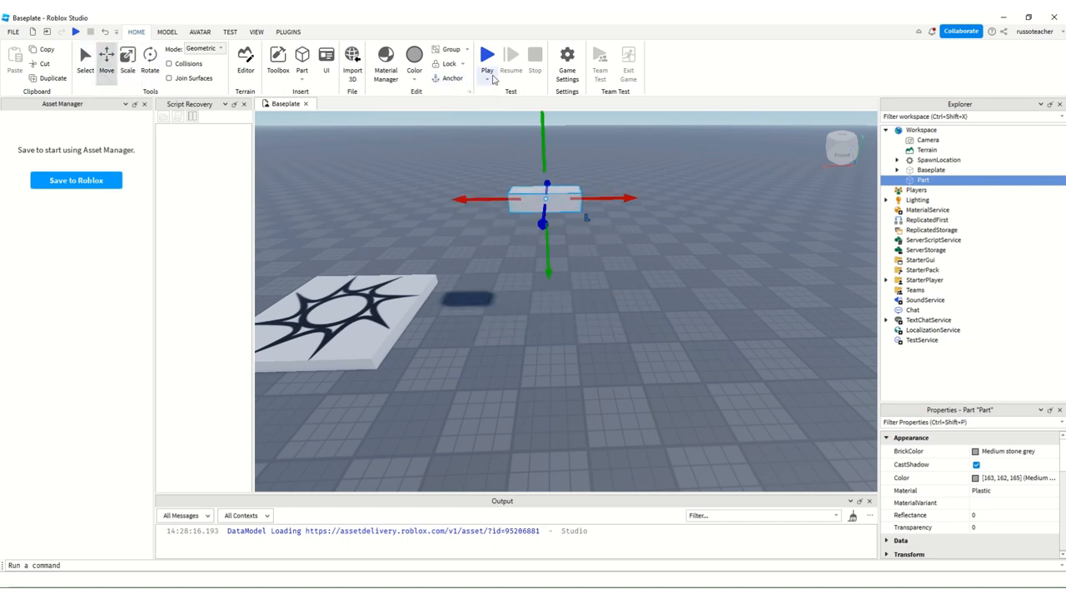
pyautogui.click(487, 54)
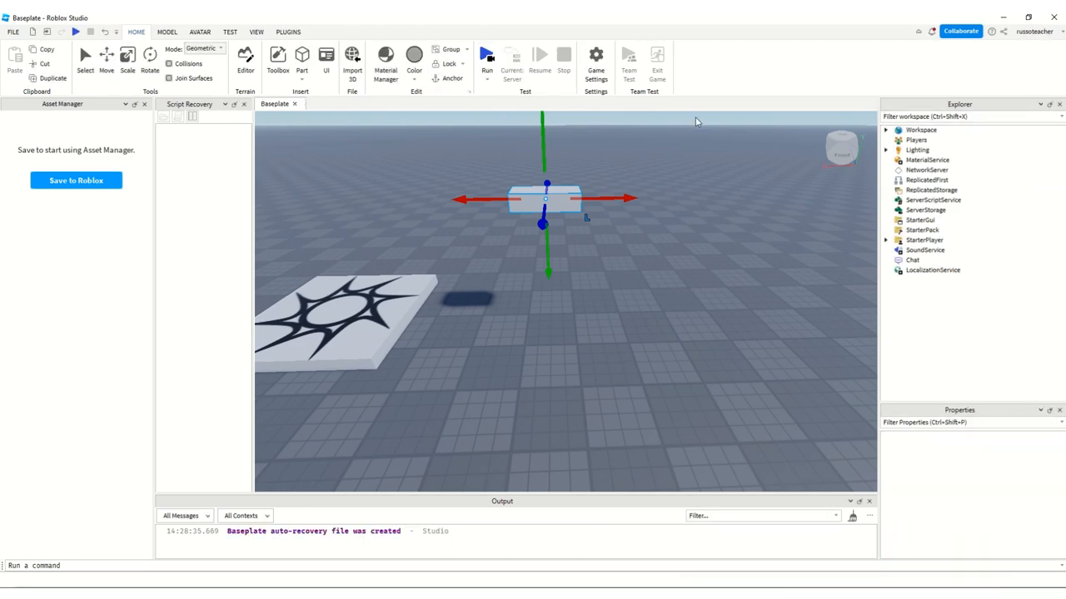
pyautogui.click(486, 56)
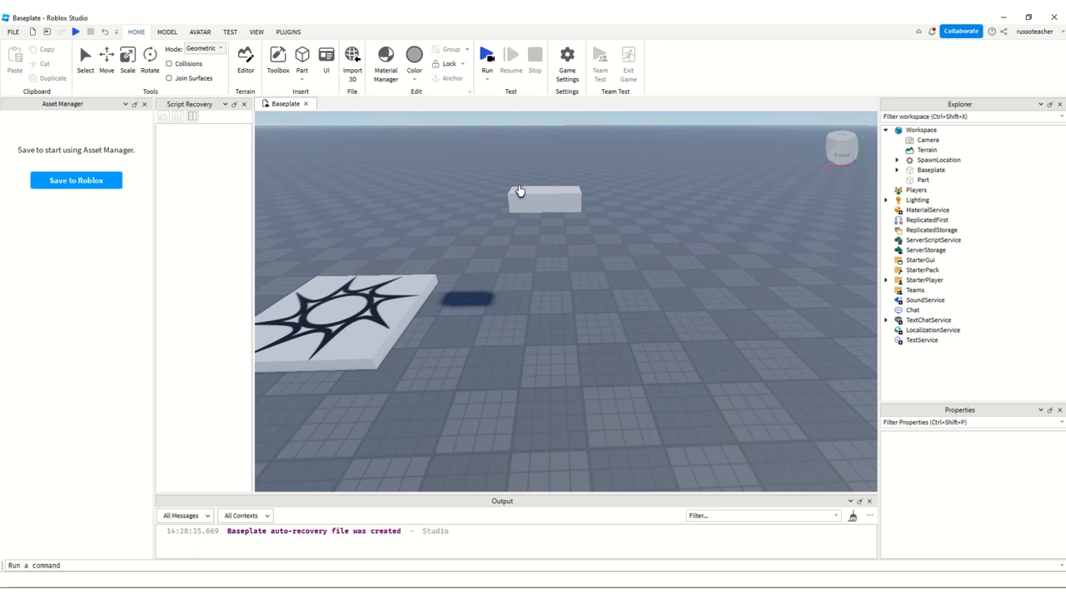
pyautogui.click(85, 59)
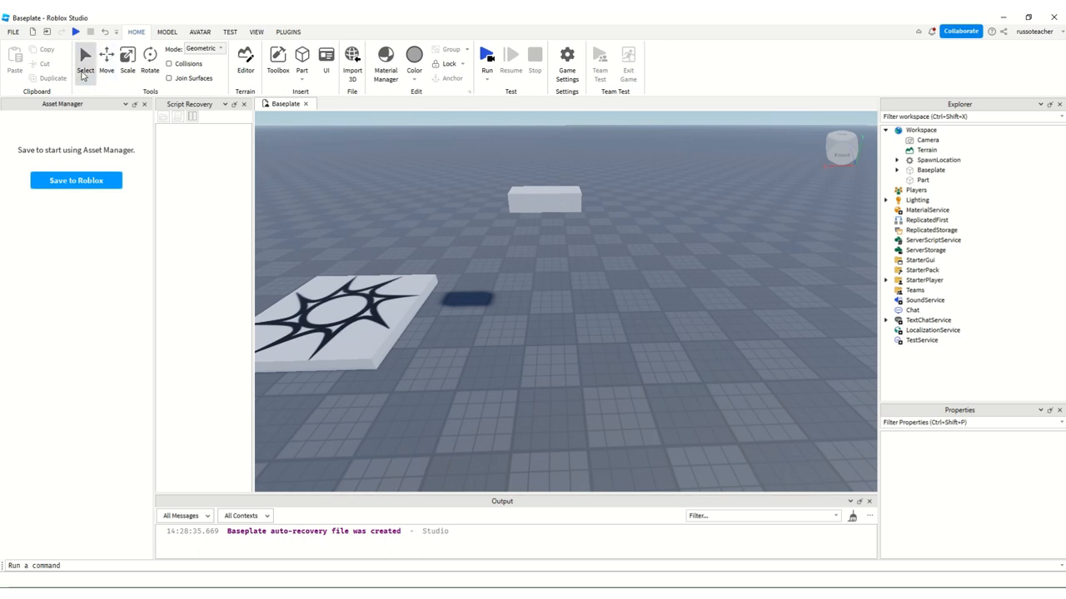
pyautogui.click(544, 200)
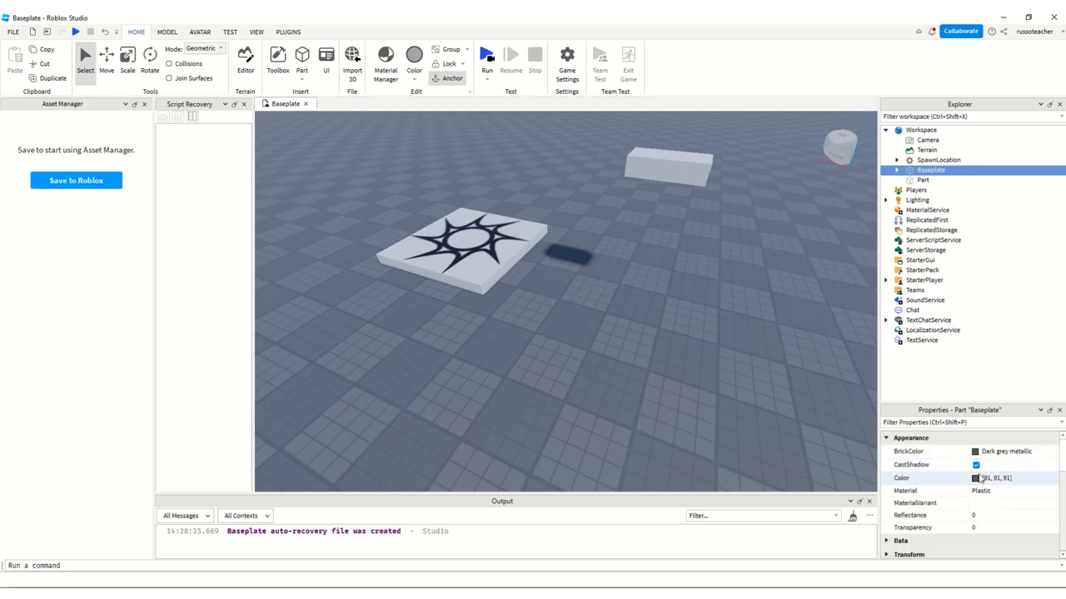
pyautogui.scroll(-3)
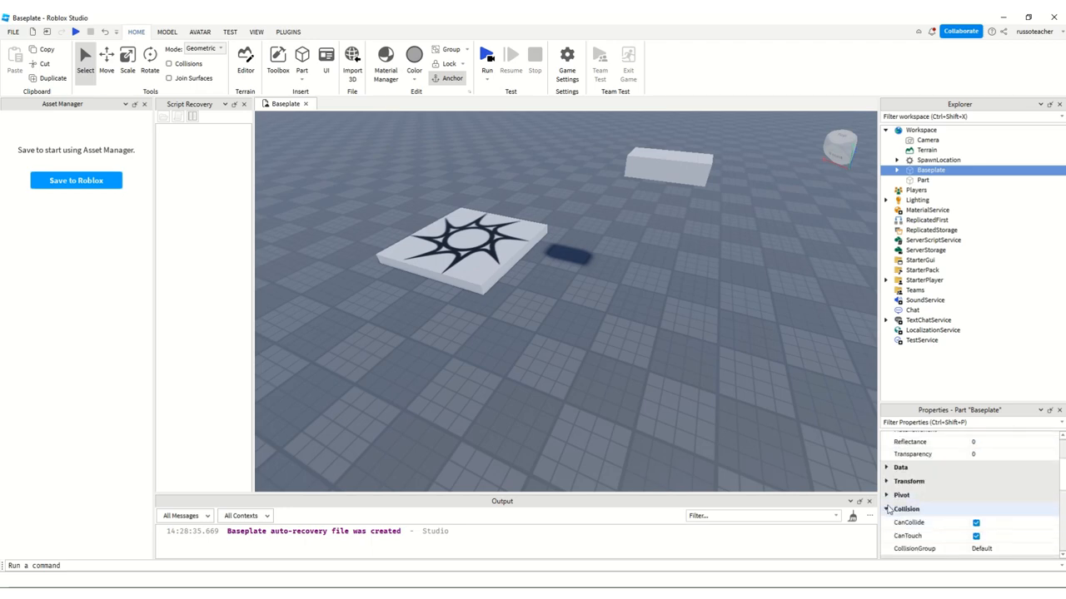
pyautogui.click(908, 481)
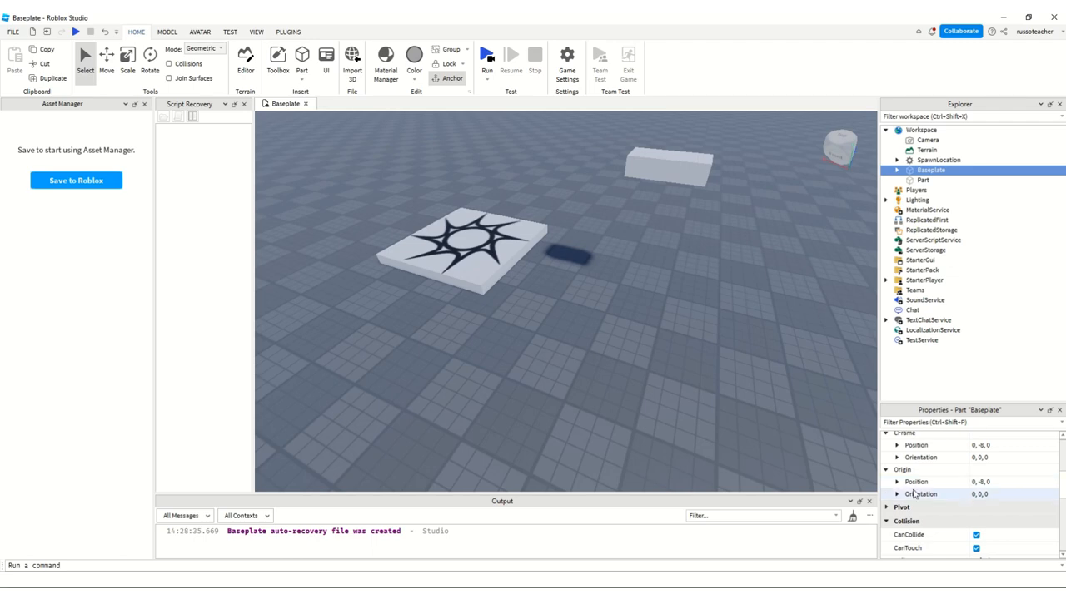
pyautogui.scroll(-3)
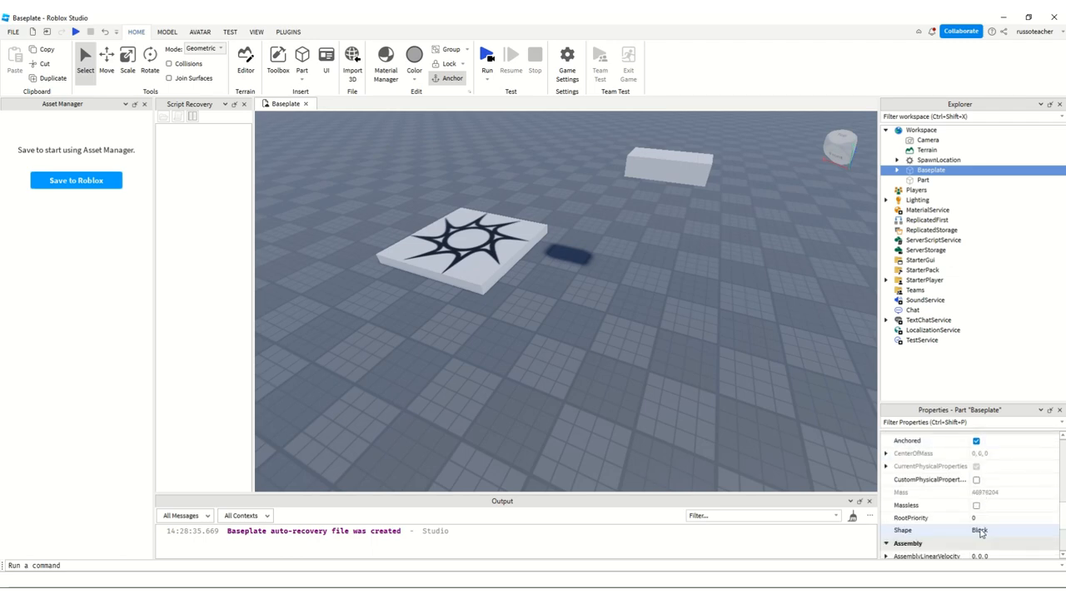
pyautogui.scroll(-3)
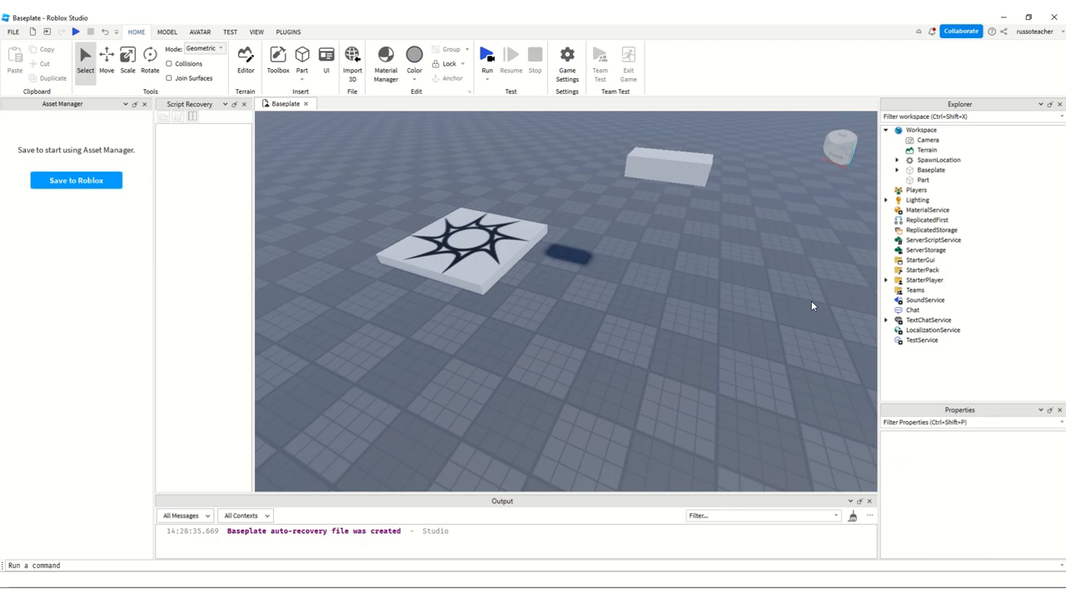
# - Select the block, resize it, and switch to Move to arrange platforms
pyautogui.click(731, 248)
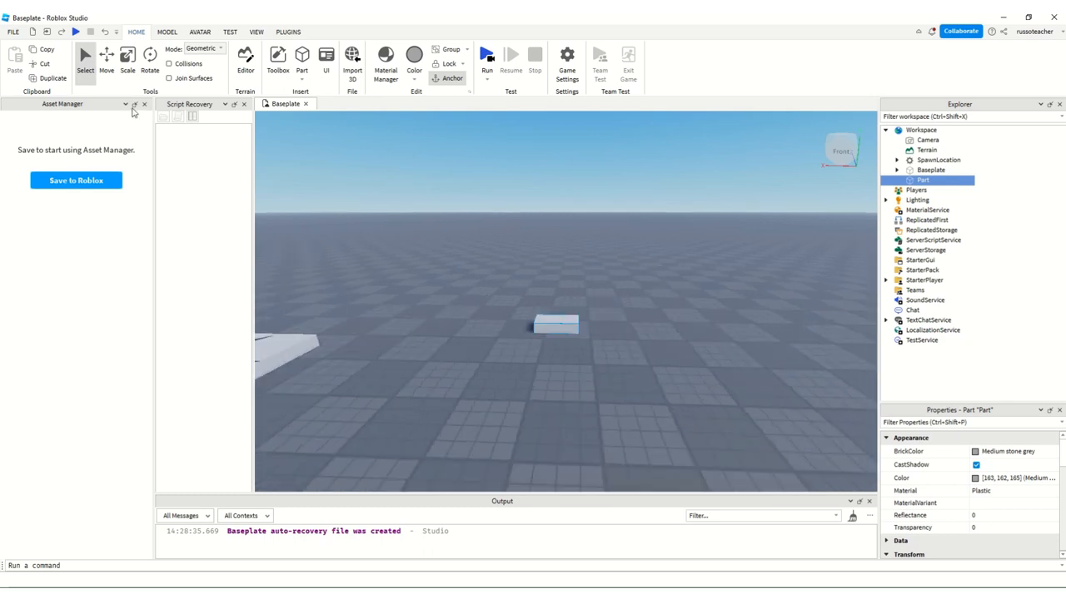
pyautogui.click(127, 58)
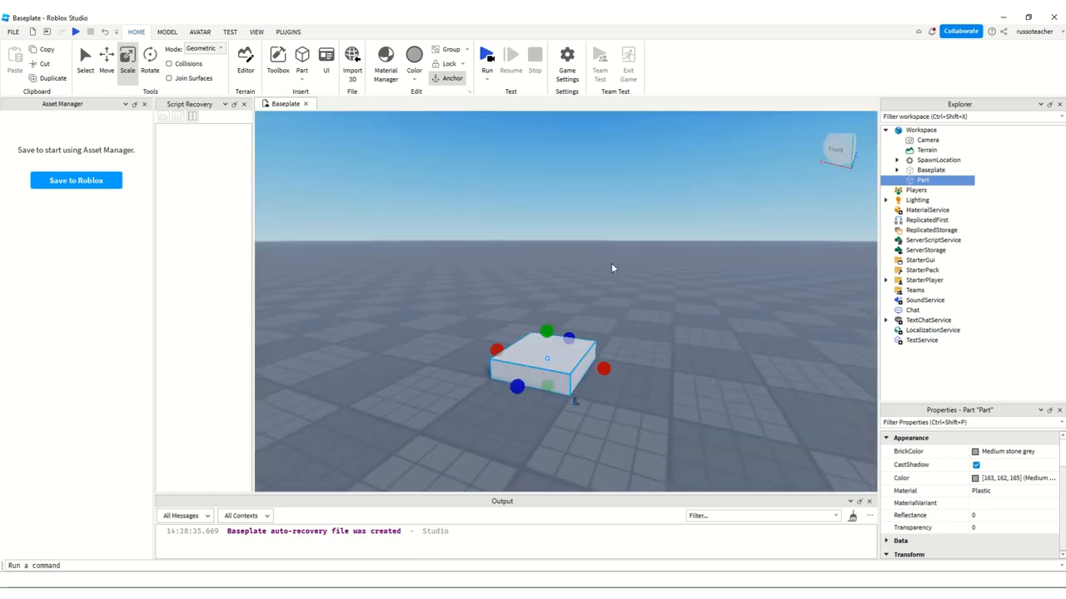
pyautogui.click(105, 56)
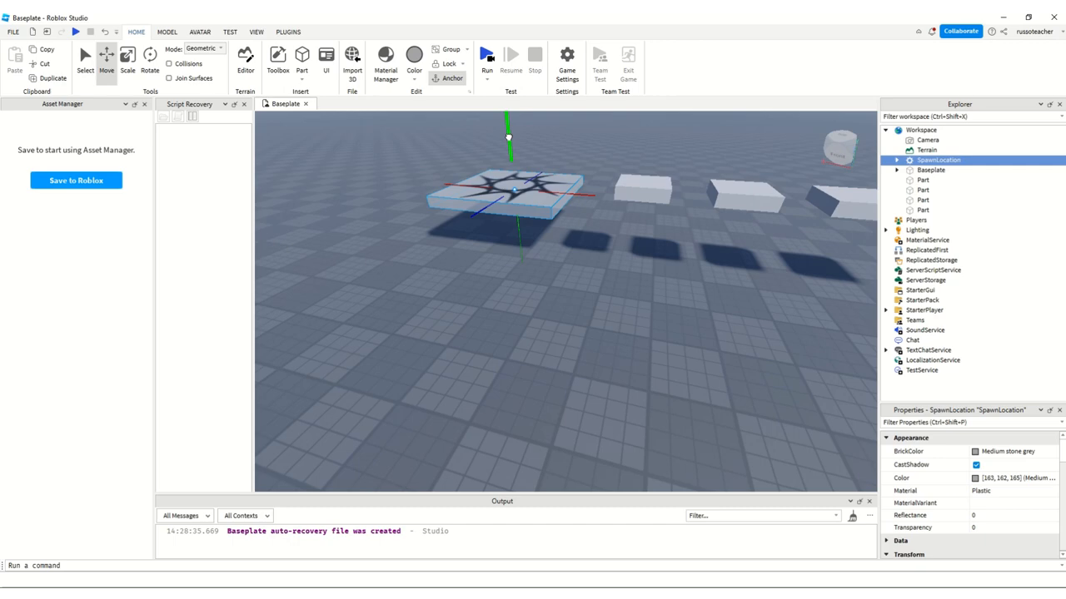
pyautogui.click(487, 56)
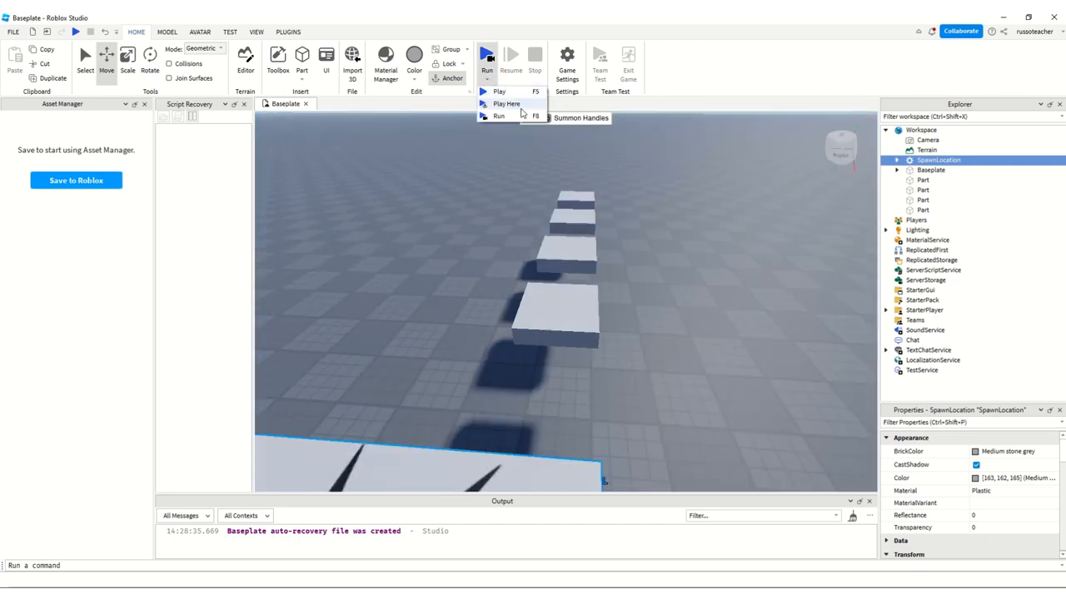
pyautogui.click(506, 103)
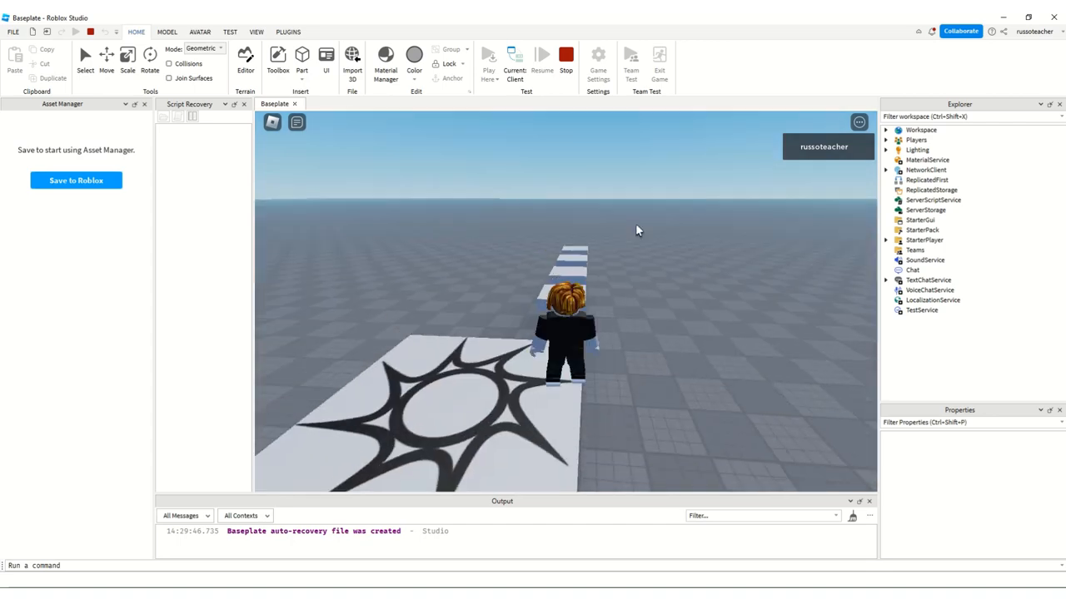
pyautogui.click(566, 56)
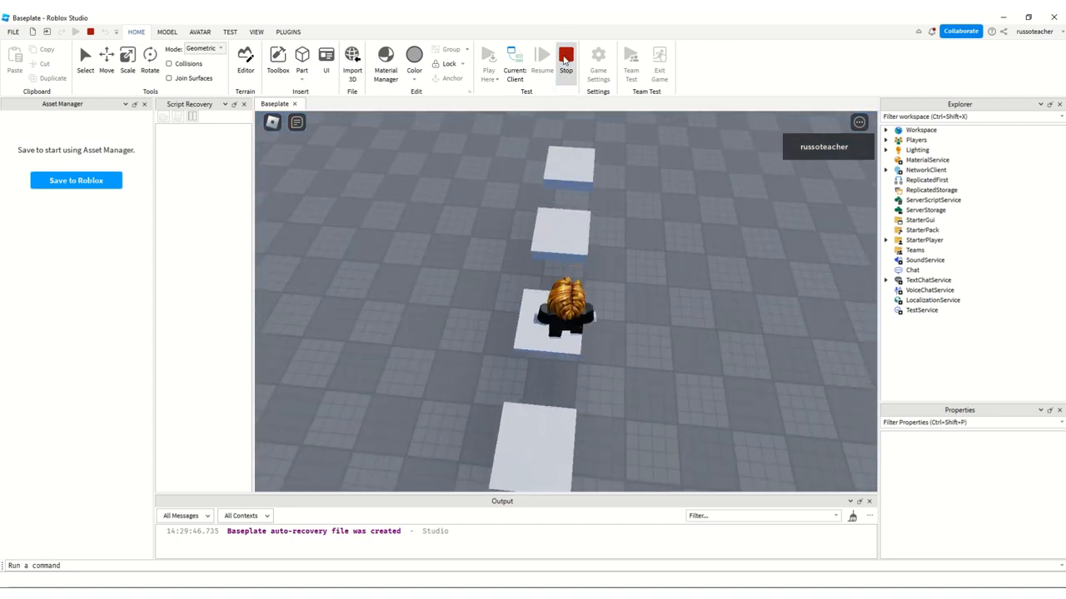
pyautogui.click(566, 58)
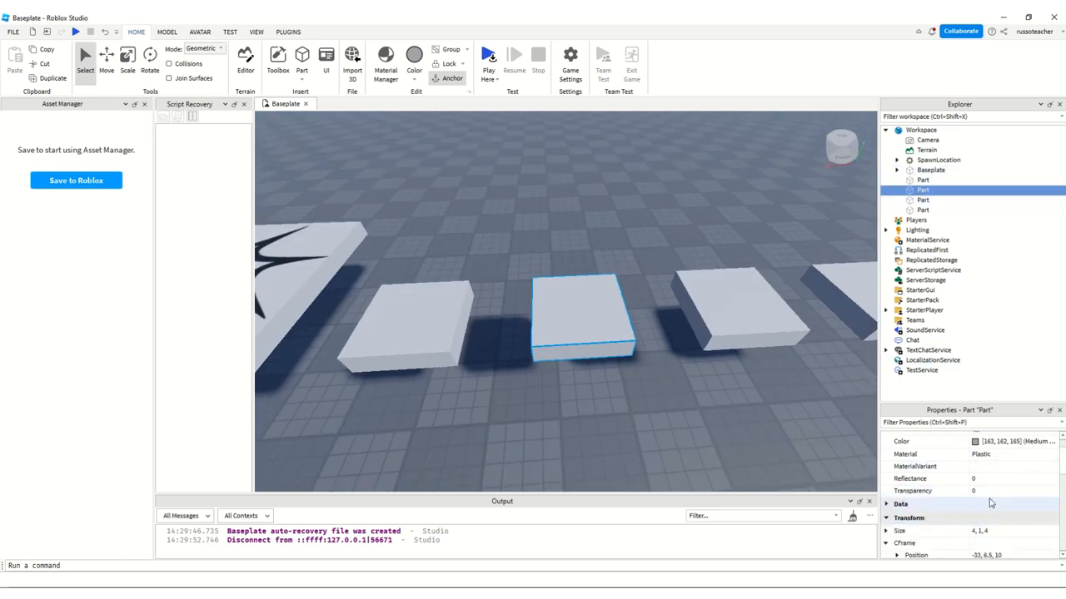
# - Set the second platform's Transparency to 0.4 and uncheck CanCollide
pyautogui.click(999, 491)
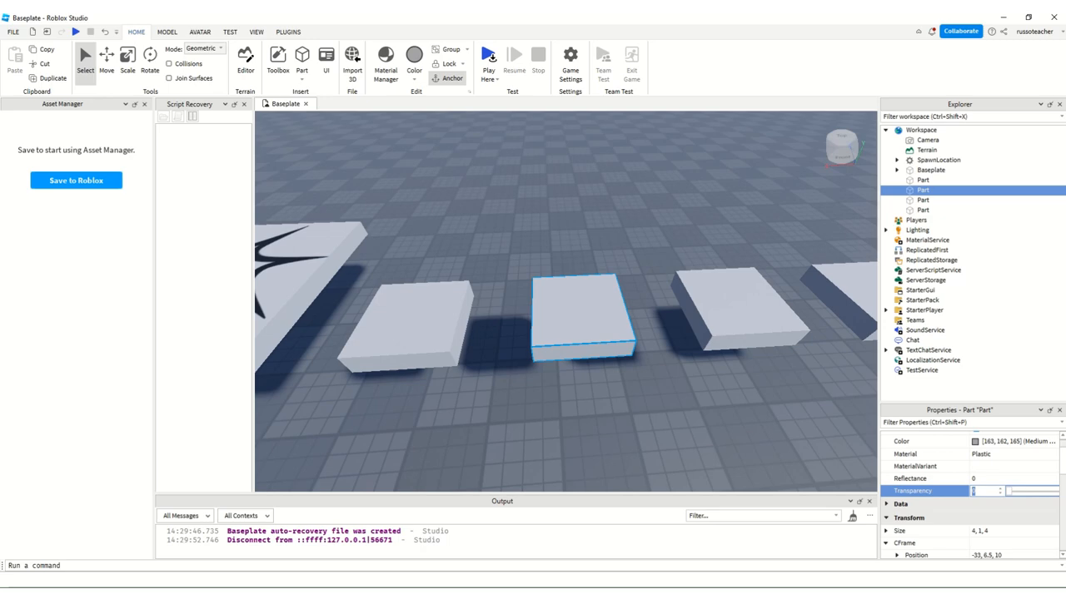
pyautogui.write('5')
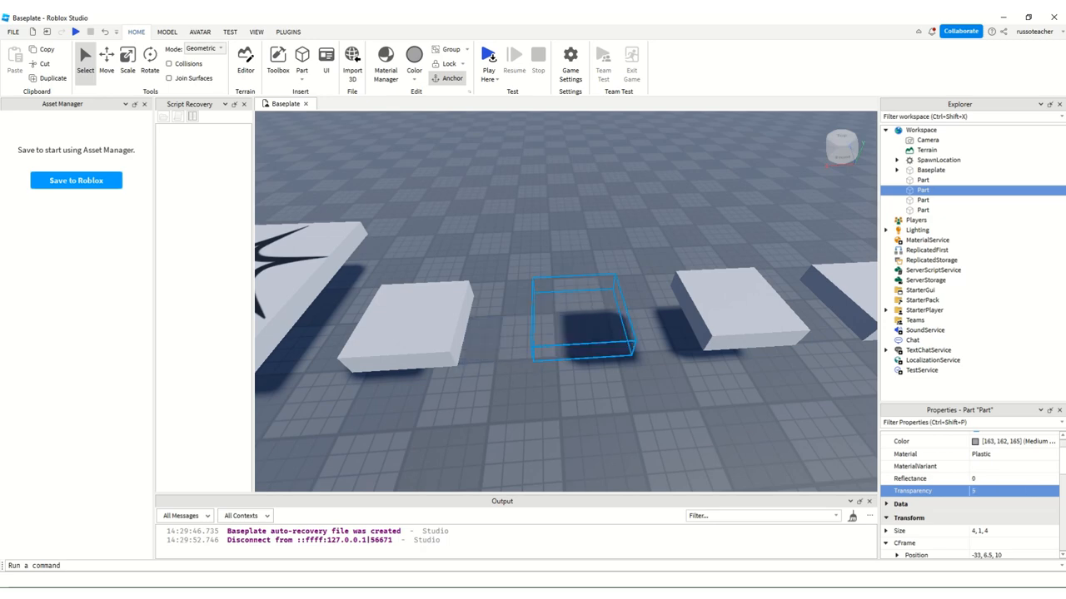
pyautogui.click(1007, 490)
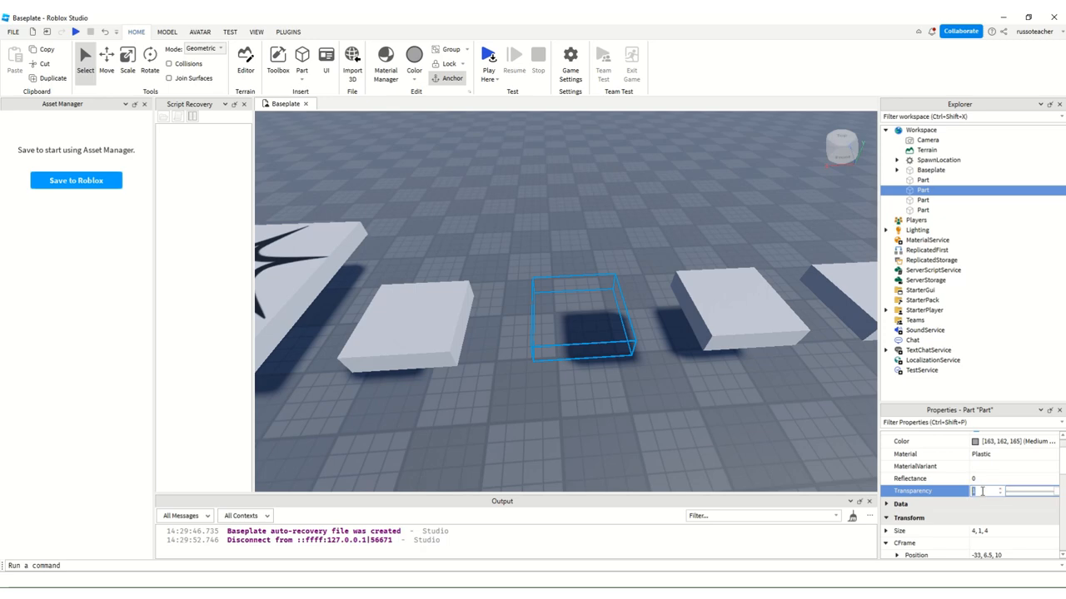
pyautogui.write('0.4')
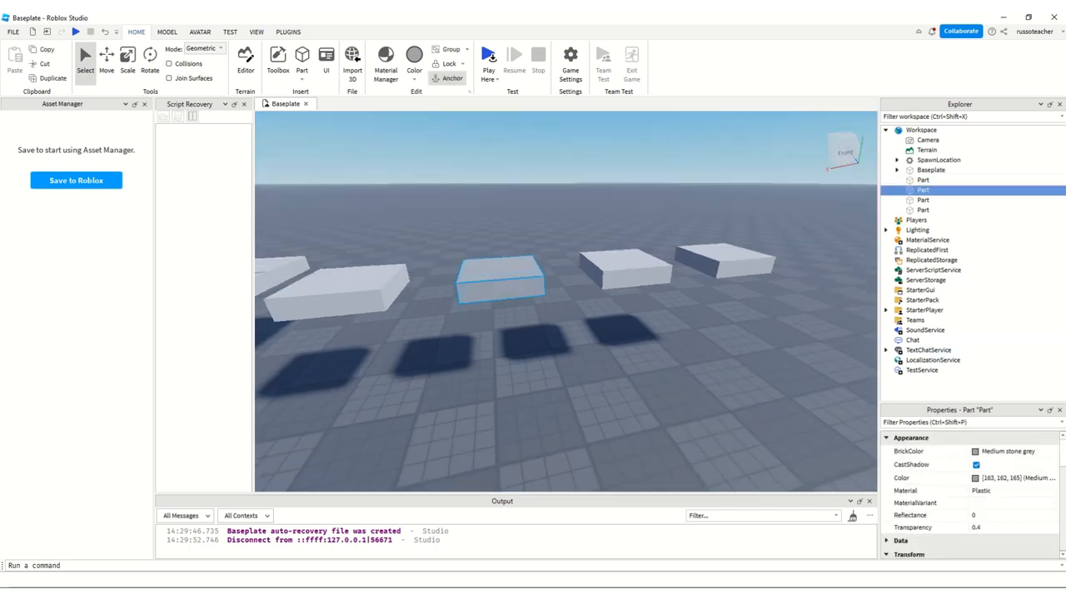
pyautogui.scroll(-3)
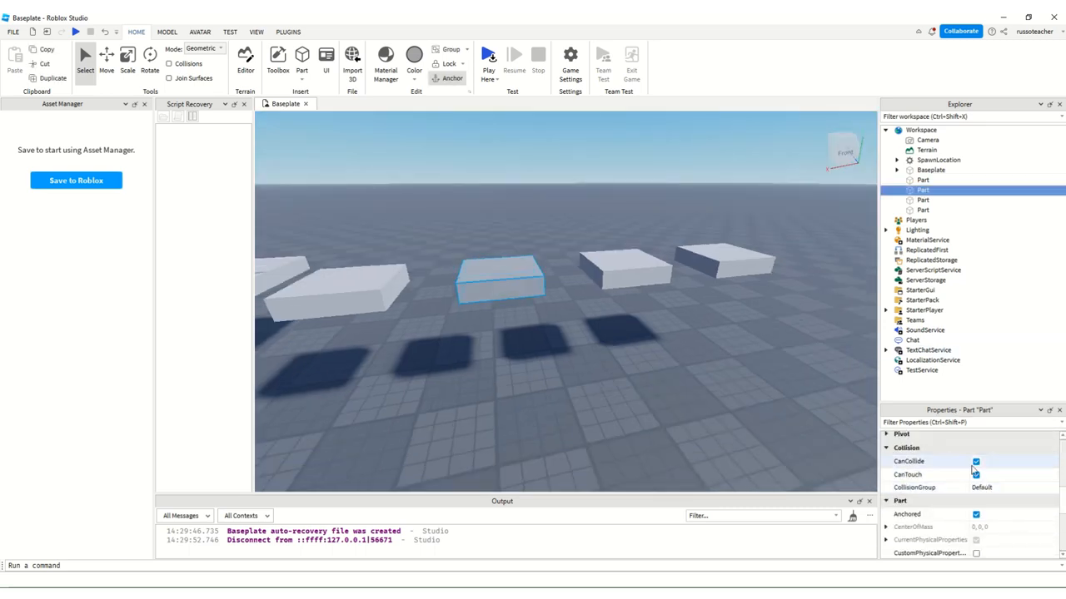
pyautogui.click(975, 475)
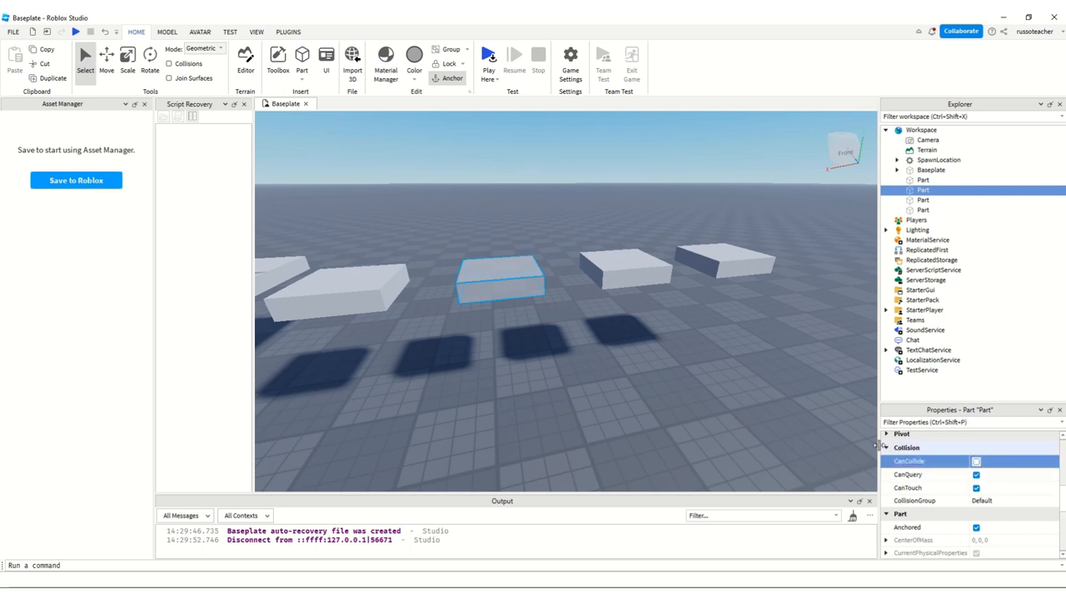
# - Playtest the see-through, non-solid platform, then reselect it
pyautogui.click(489, 55)
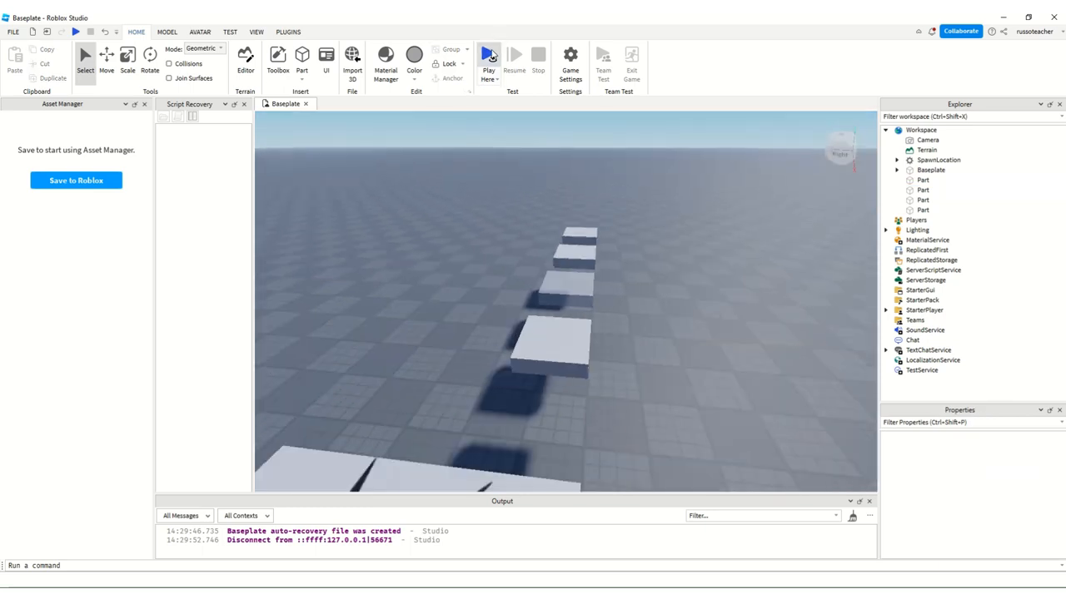
pyautogui.click(489, 55)
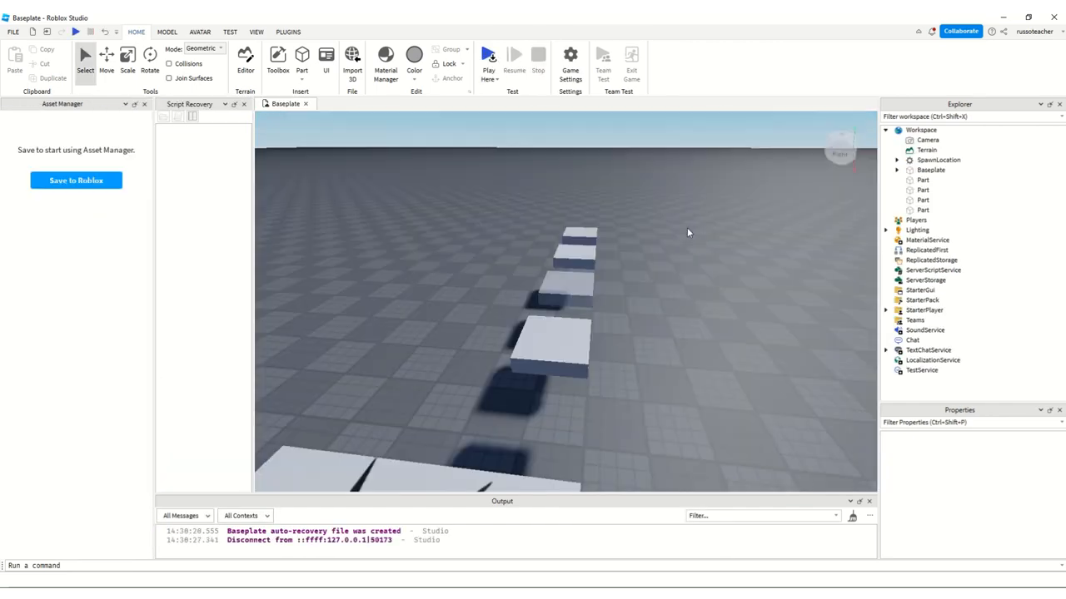
pyautogui.click(562, 291)
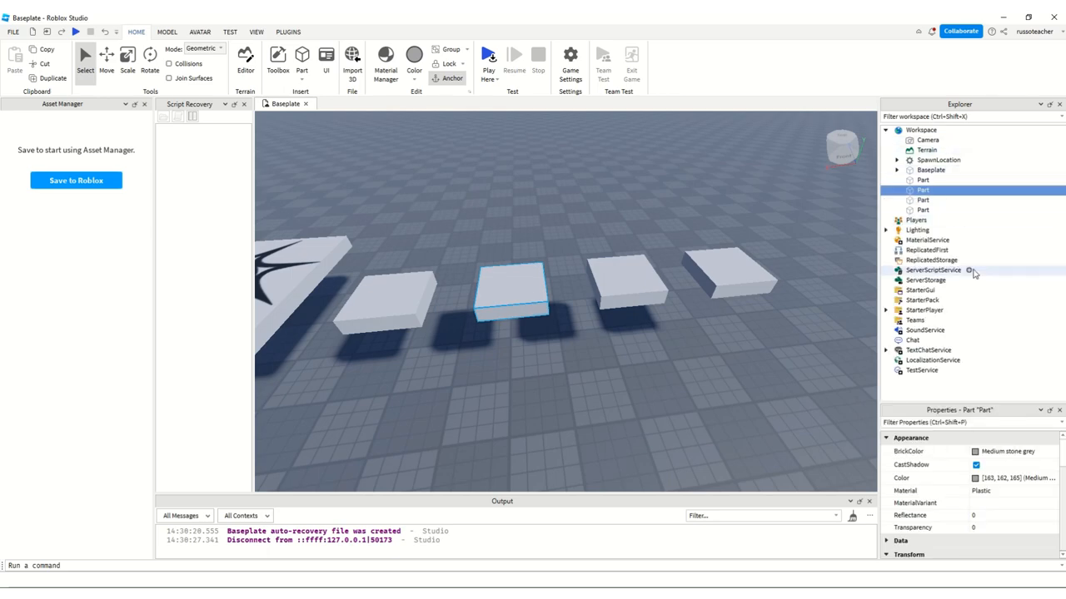
# - Rename the second platform to Apple in the Explorer
pyautogui.click(932, 269)
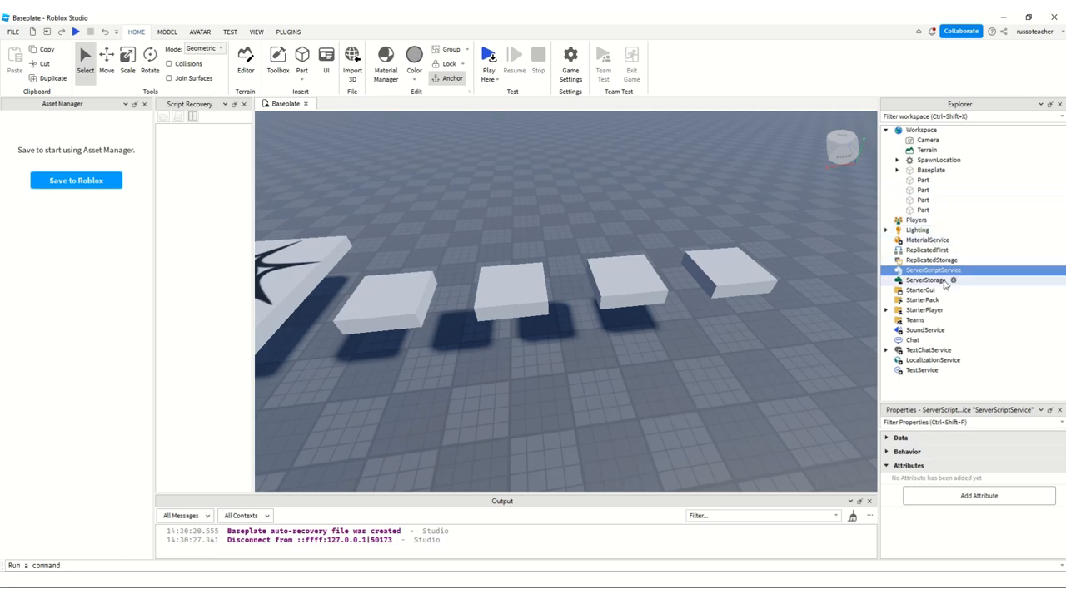
pyautogui.click(923, 189)
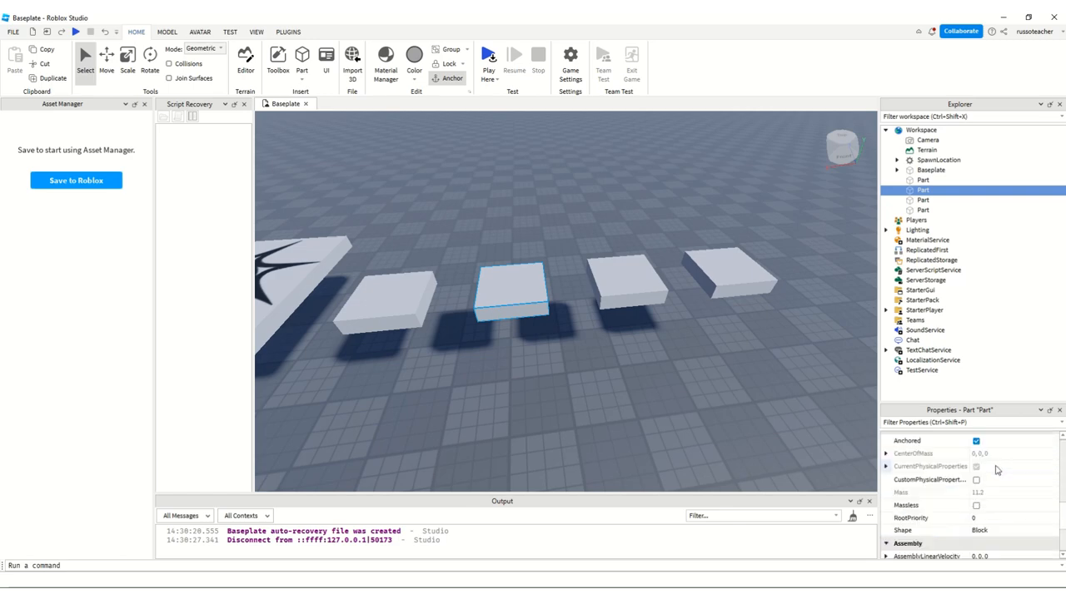
pyautogui.scroll(-3)
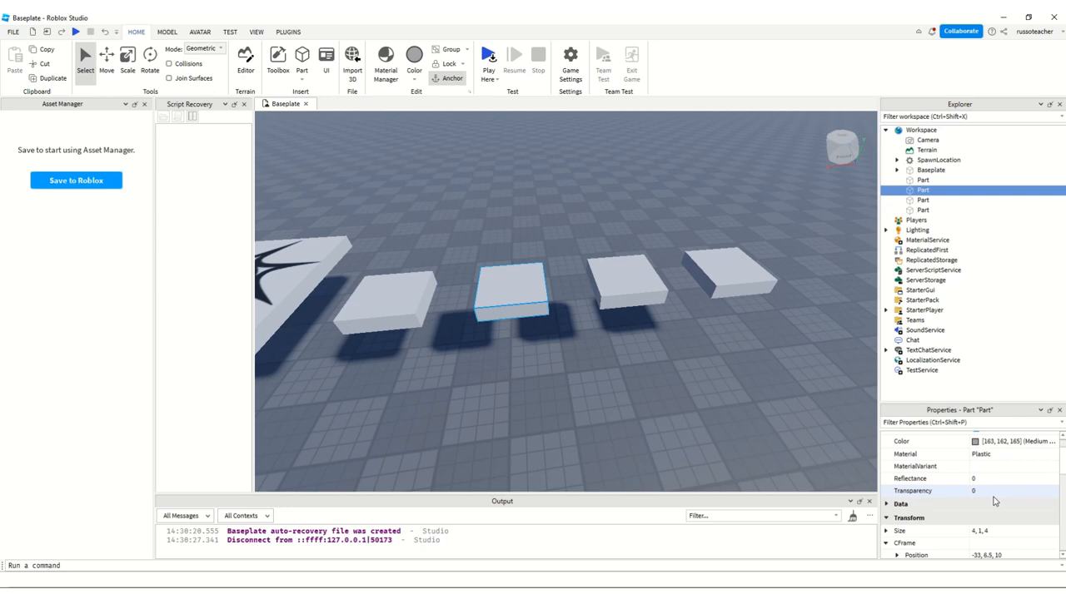
pyautogui.rightClick(922, 189)
pyautogui.write('Apple')
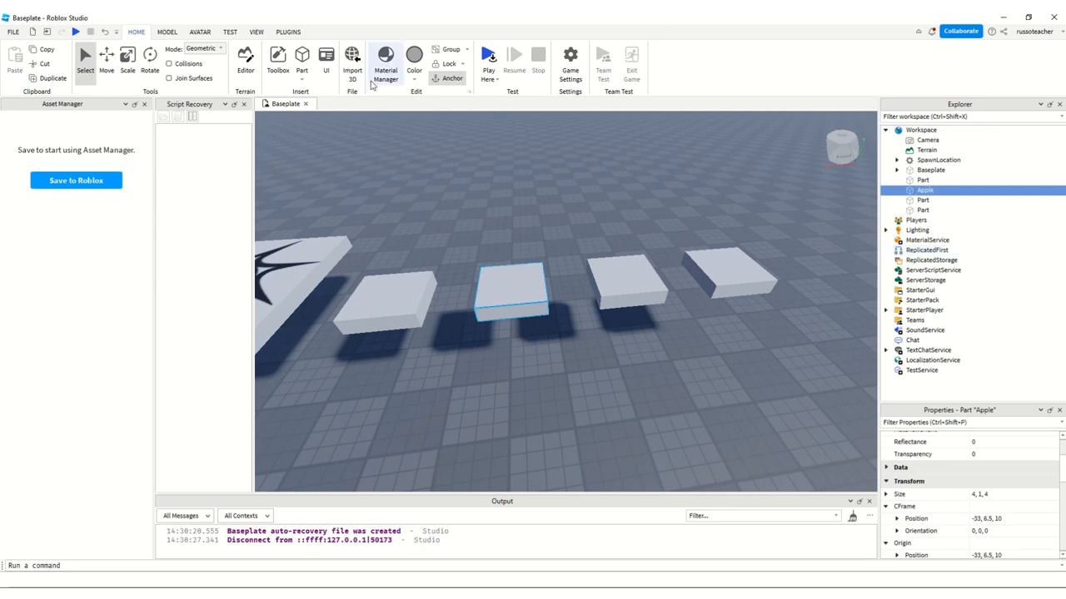
# - Colour the Apple platform really red and open its insert-object list
pyautogui.click(415, 54)
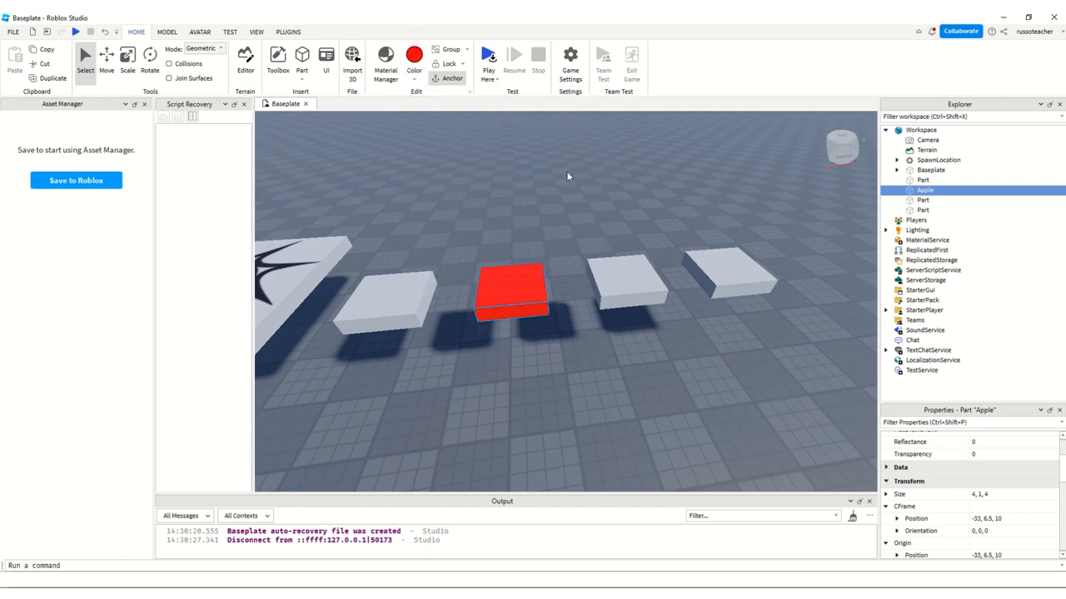
pyautogui.click(414, 56)
pyautogui.write('scr')
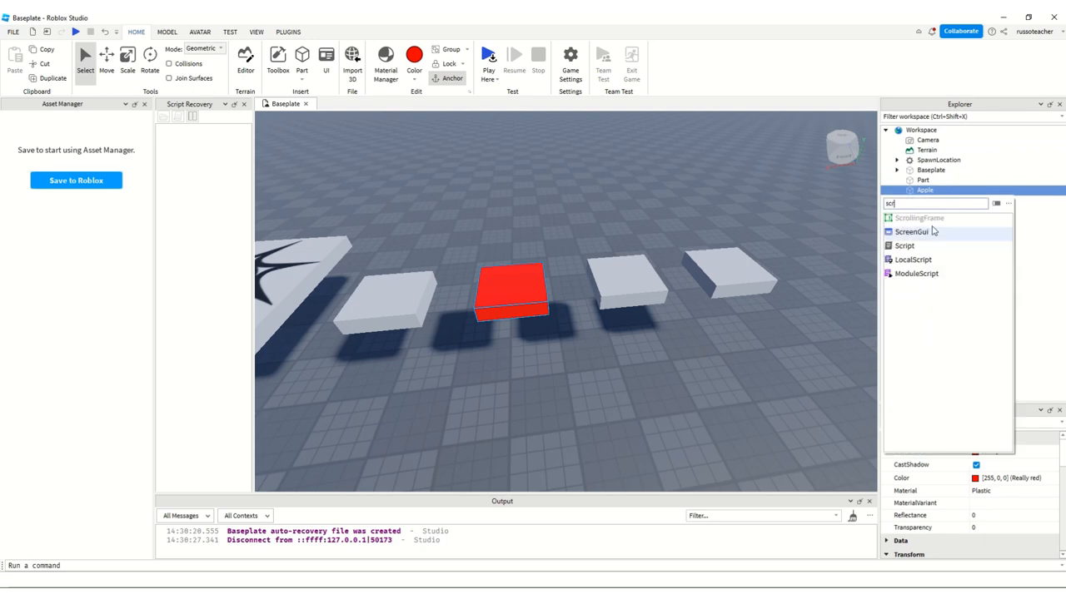
pyautogui.click(904, 200)
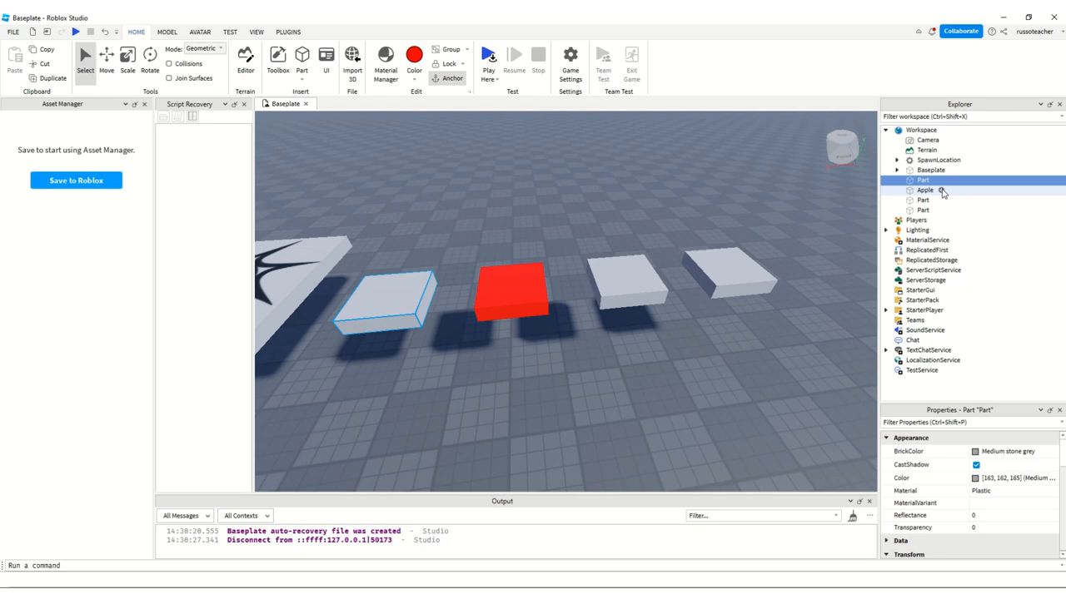
pyautogui.click(941, 190)
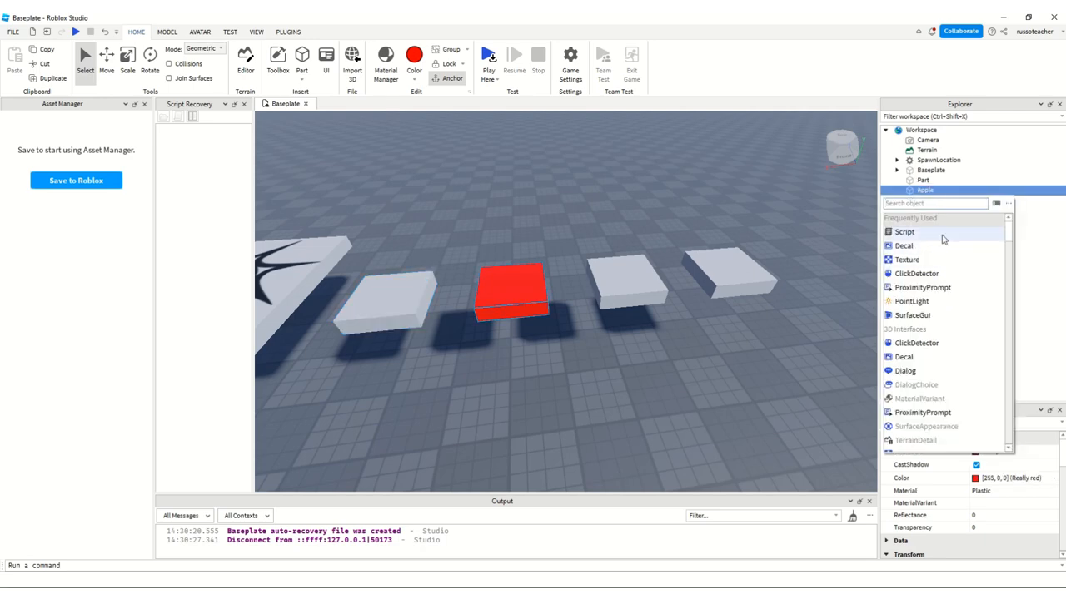
# - Add a Script to Apple via the 'scr' search and select its print line
pyautogui.write('scr')
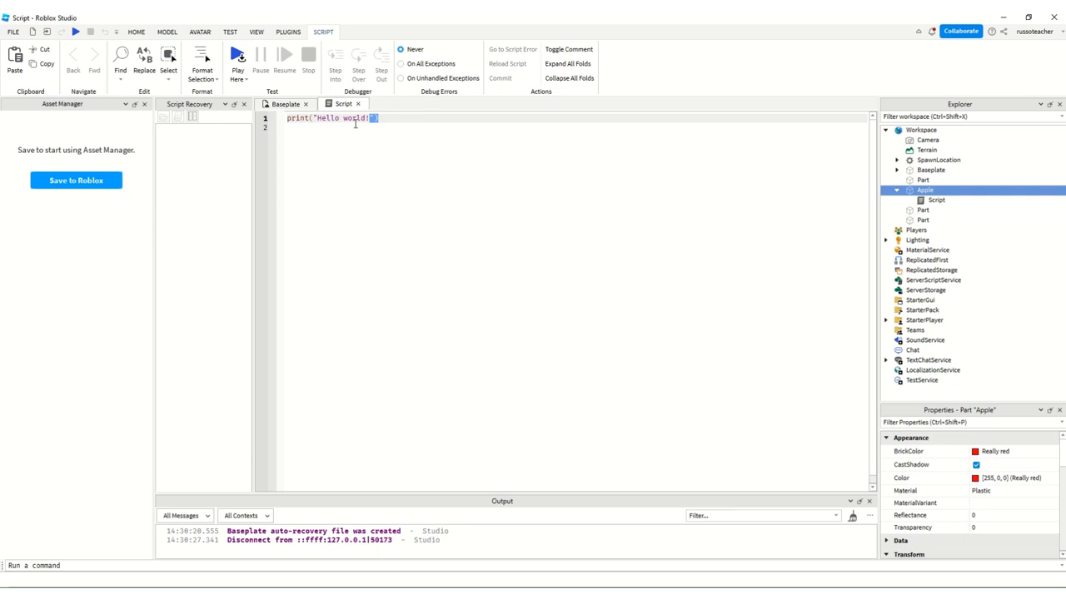
pyautogui.tripleClick(333, 118)
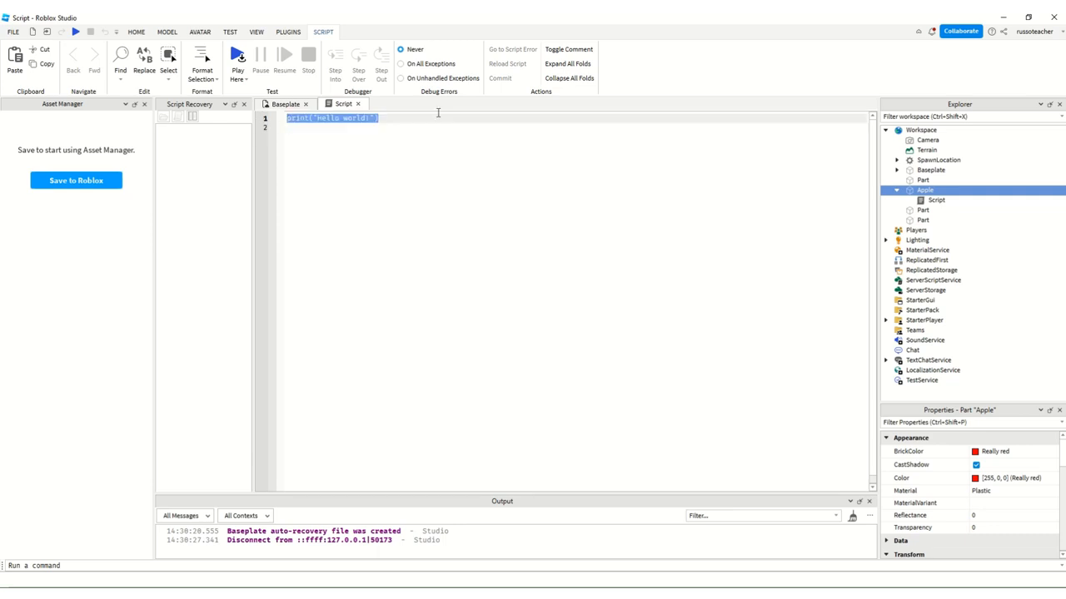
# - Run the game from the Play Here dropdown so the script prints Hello world!
pyautogui.click(237, 57)
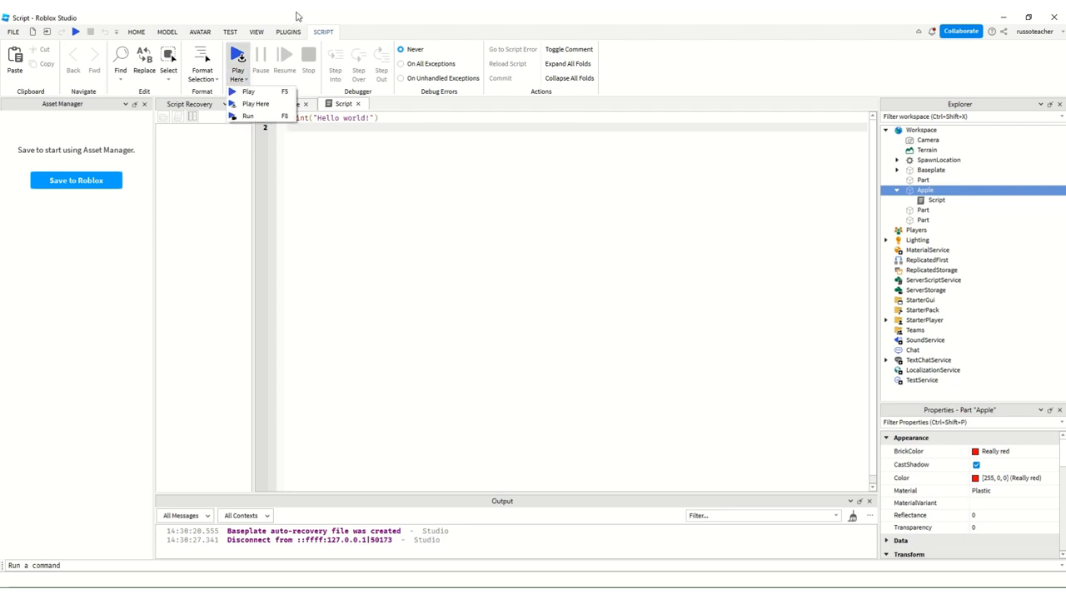
pyautogui.click(256, 32)
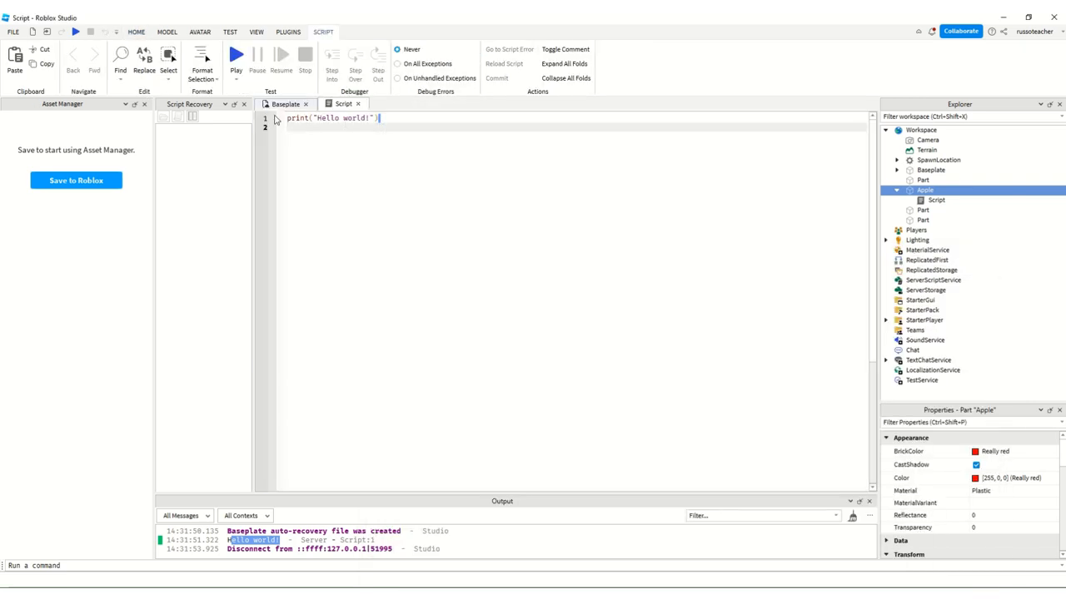
pyautogui.moveTo(277, 123)
pyautogui.write('local')
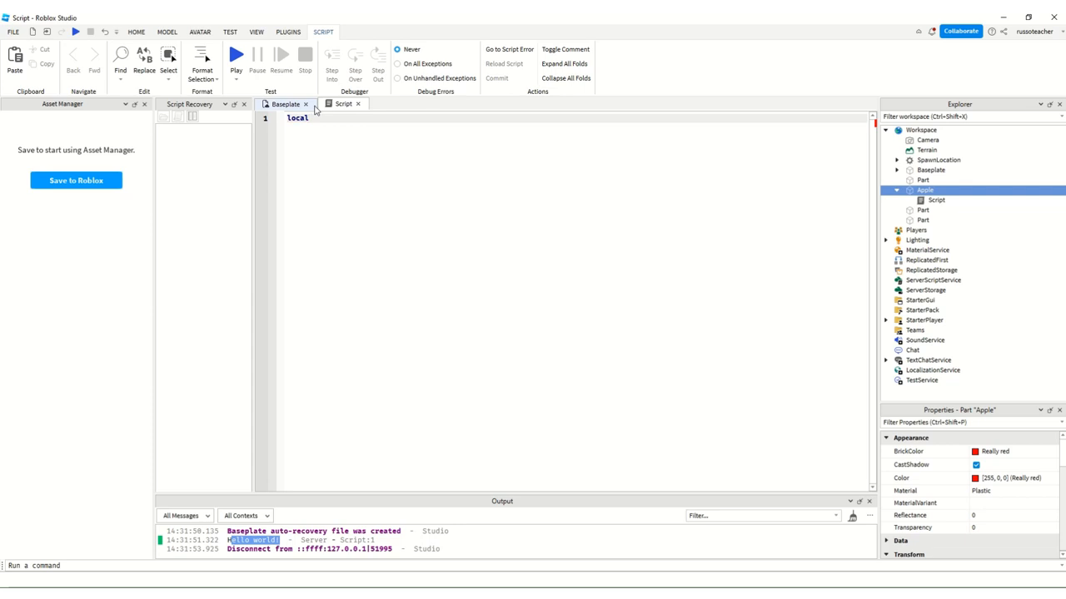
# - Replace the print line with 'local Part = workspace.Apple' and begin a while line
pyautogui.write('va')
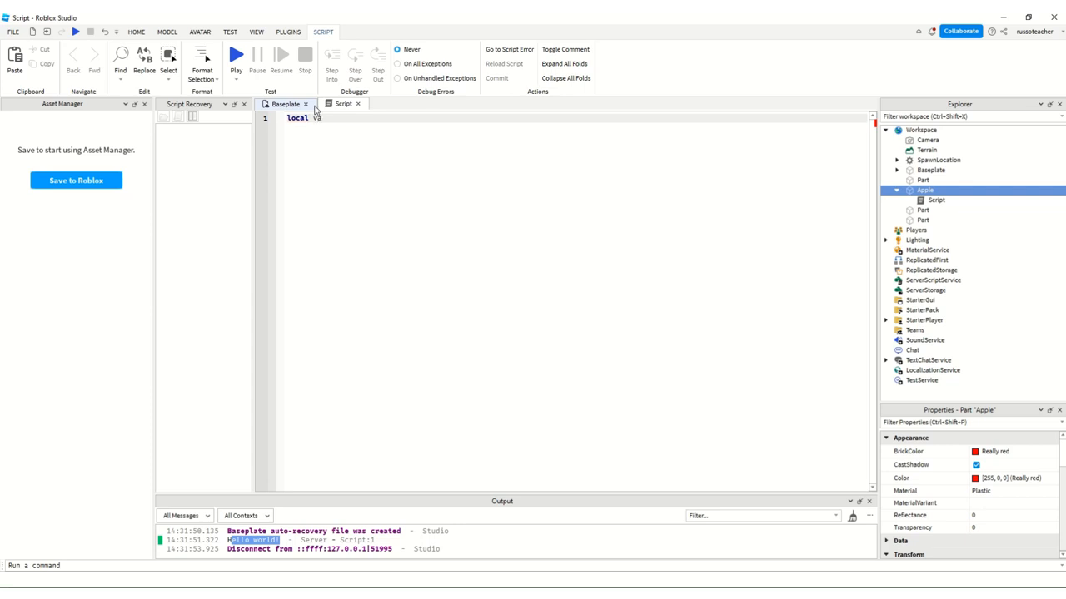
pyautogui.press('Backspace')
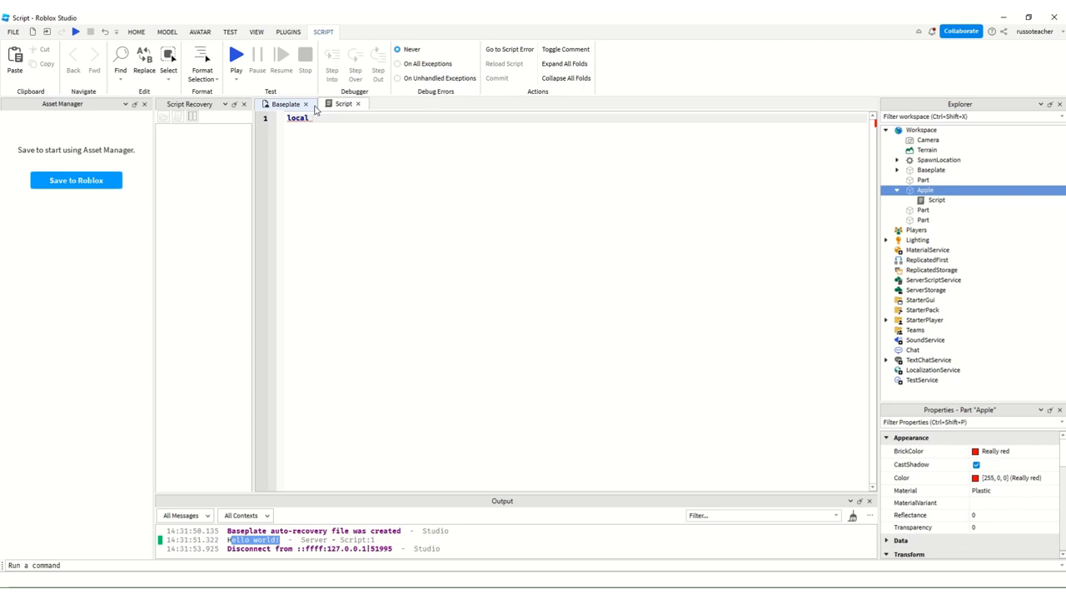
pyautogui.moveTo(285, 104)
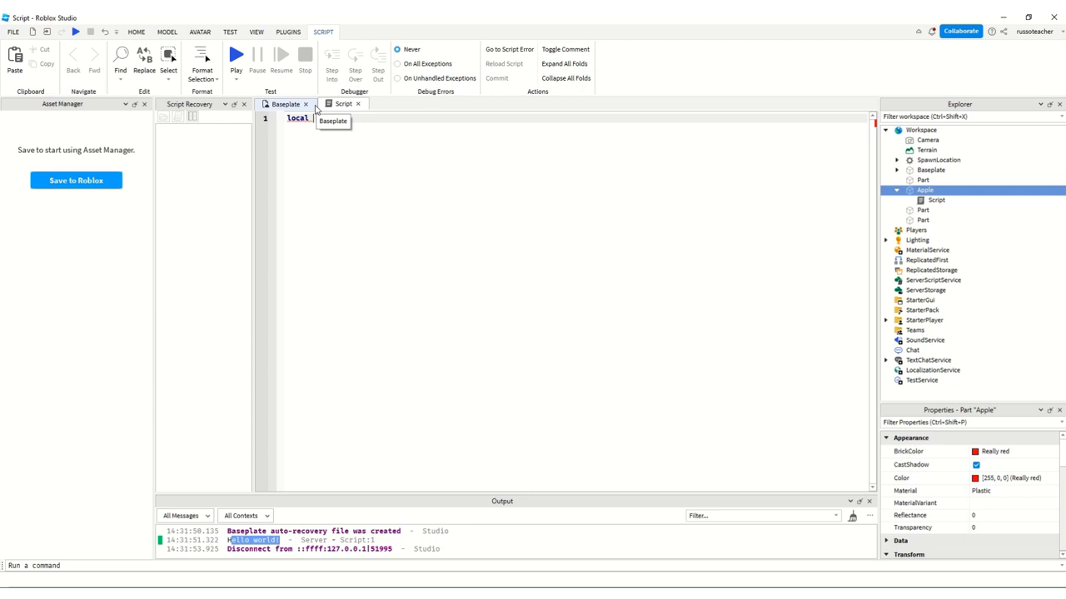
pyautogui.write('Part')
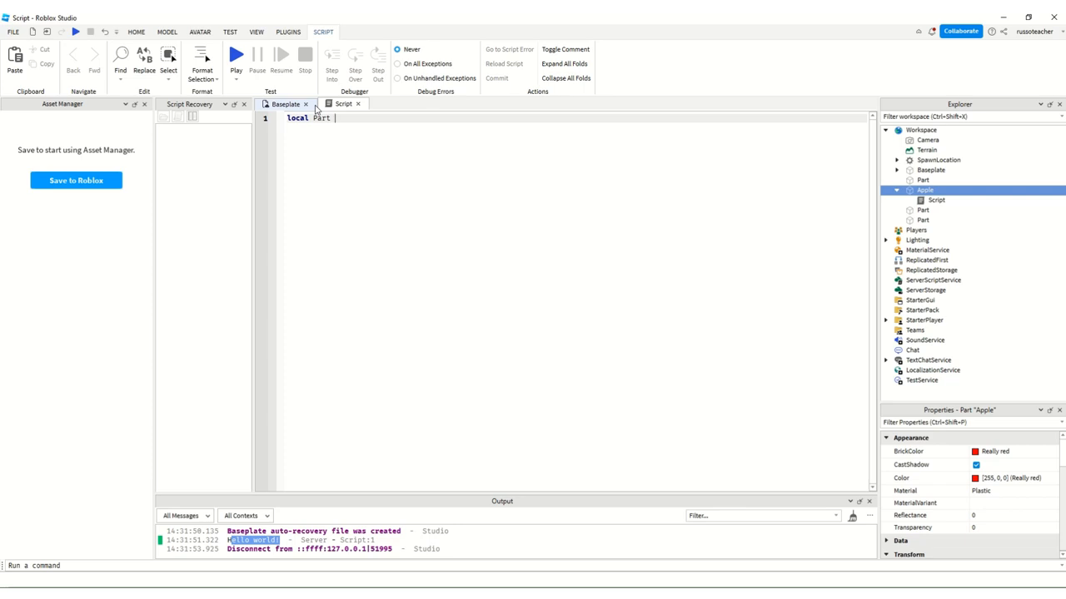
pyautogui.write('= workspace')
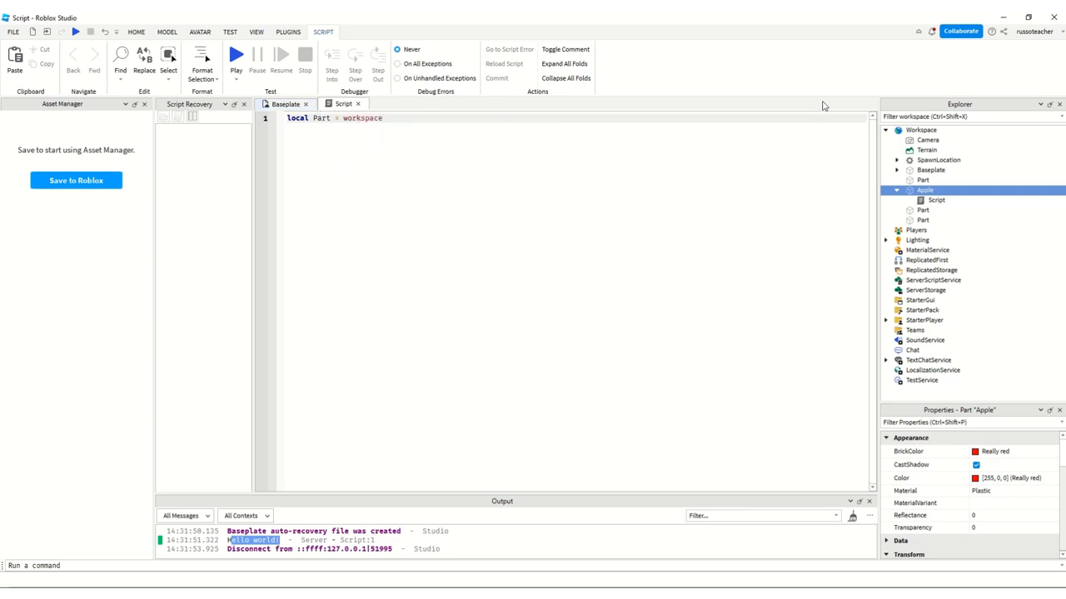
pyautogui.click(920, 130)
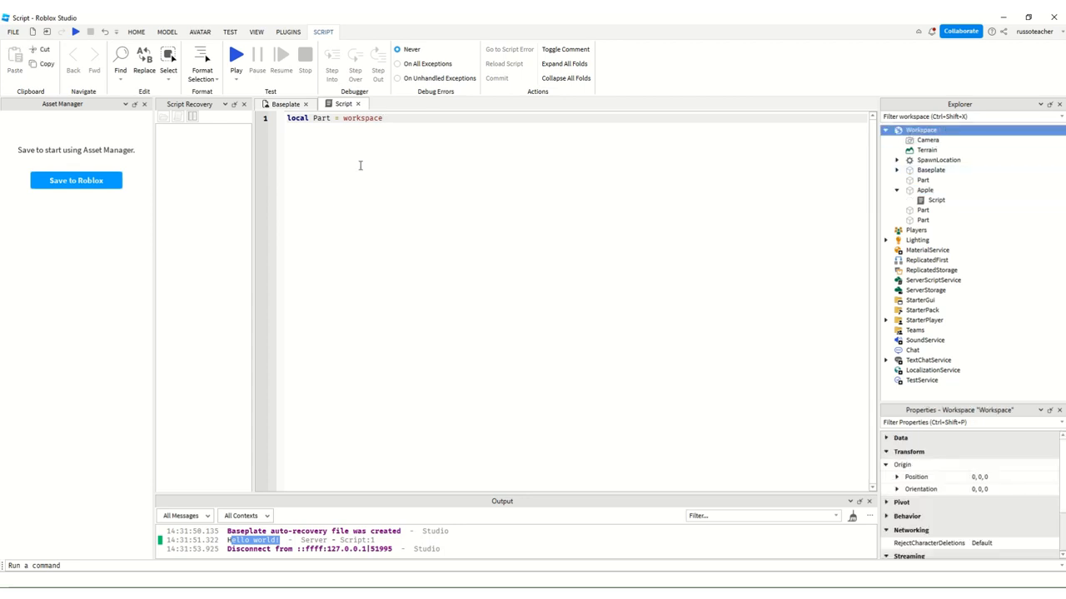
pyautogui.write(',')
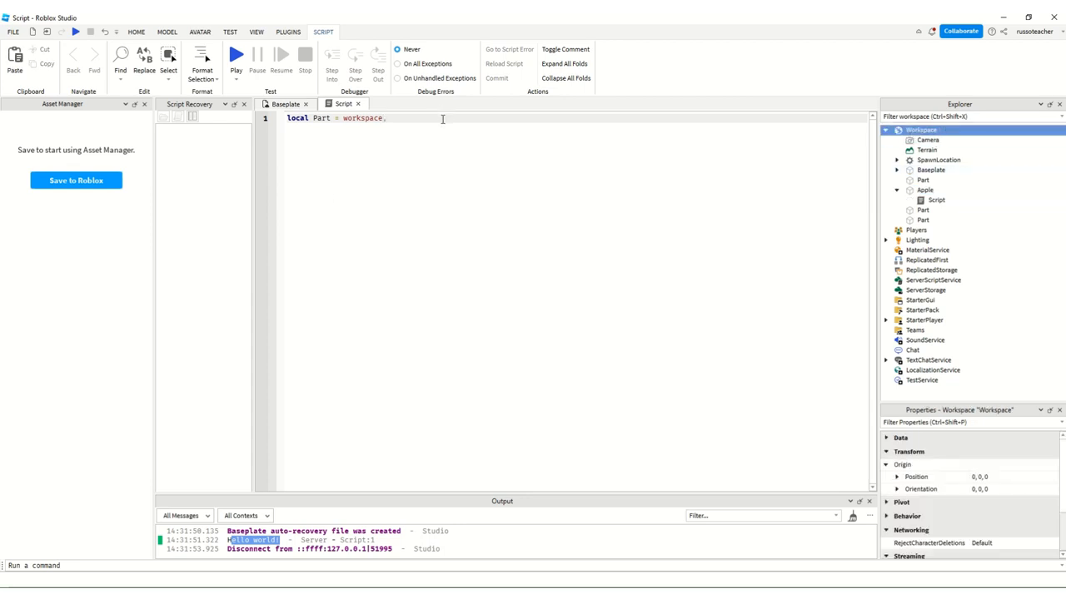
pyautogui.write('.')
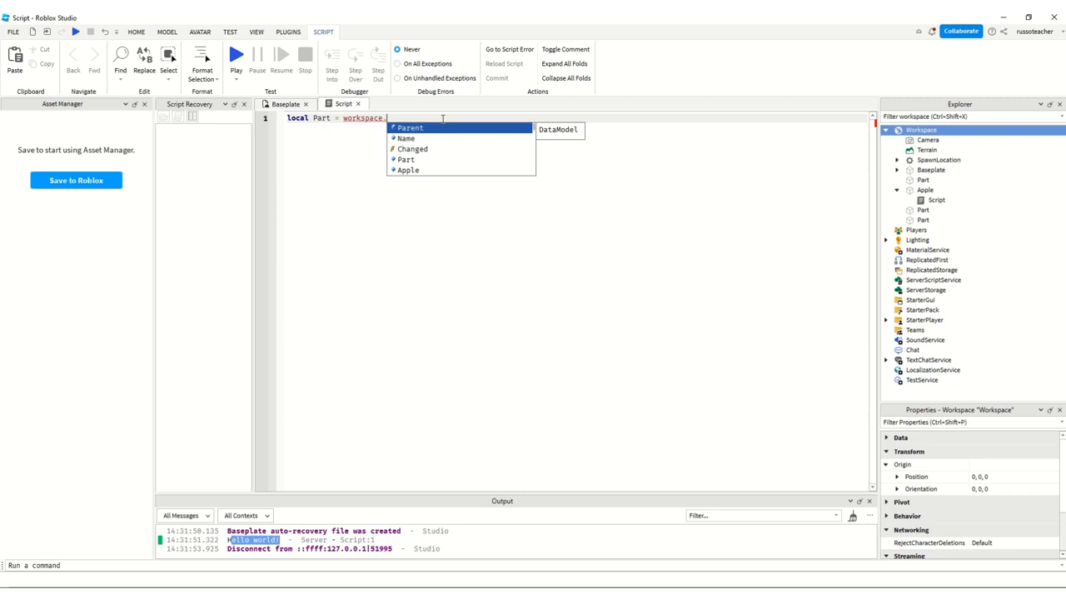
pyautogui.write('S')
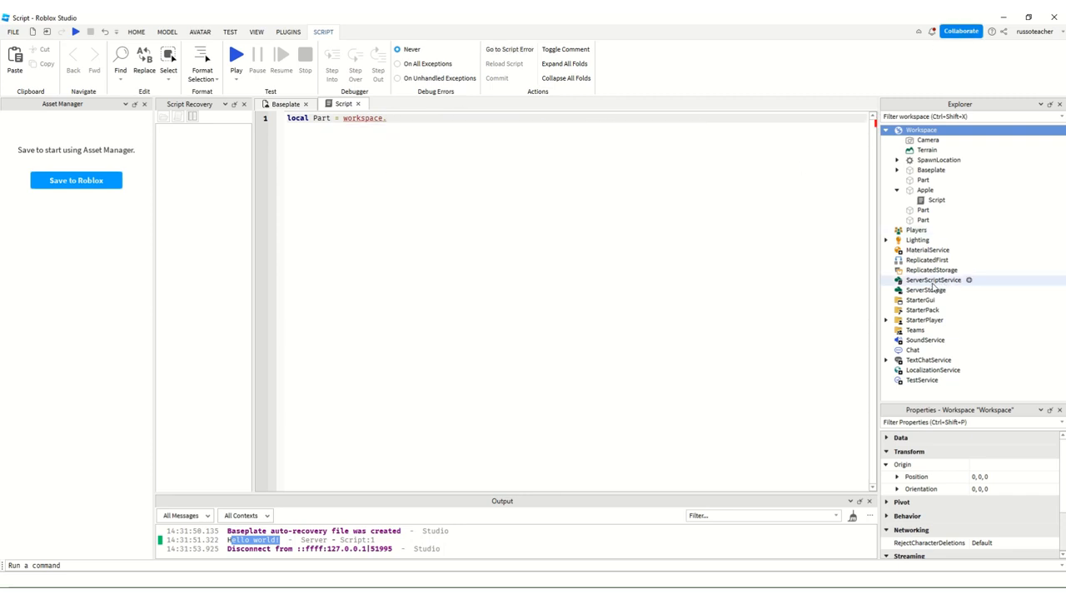
pyautogui.write('Apple')
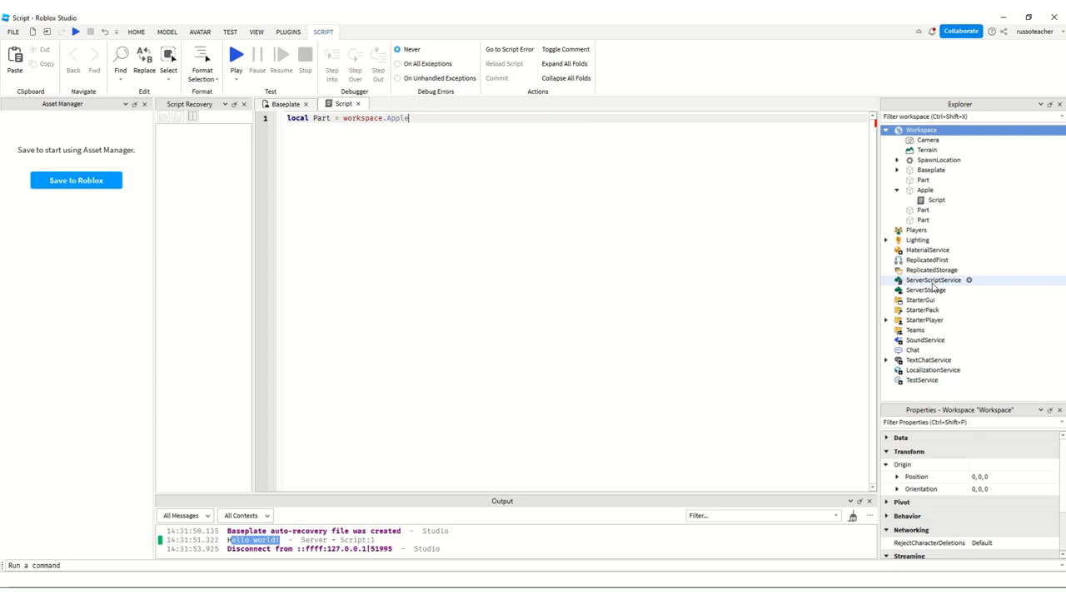
pyautogui.write('while')
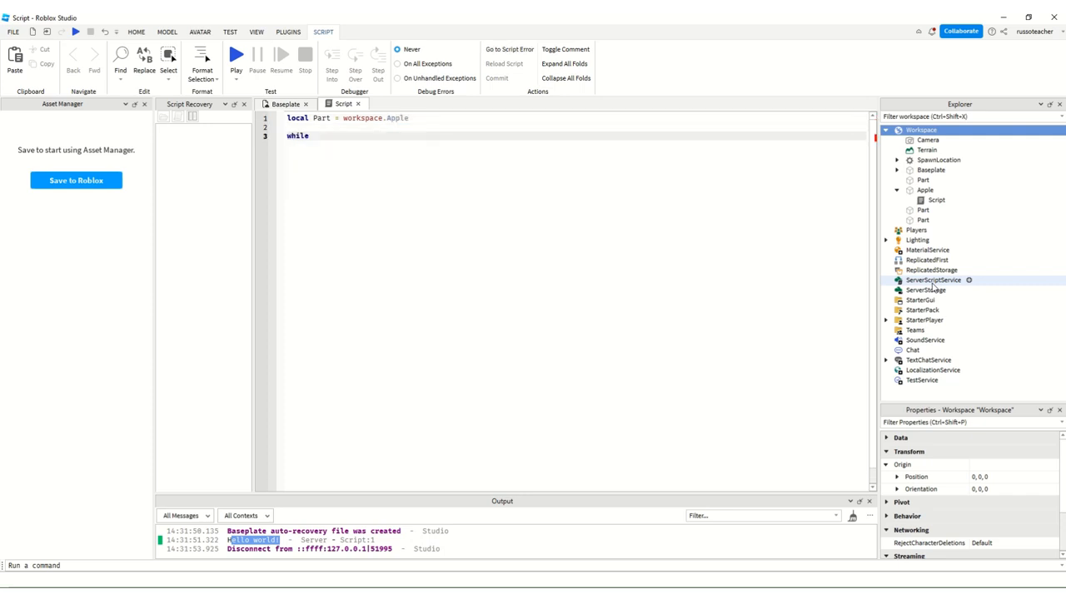
# - Write 'while true do task.wait(3)' and open blank lines inside the loop
pyautogui.write('true do')
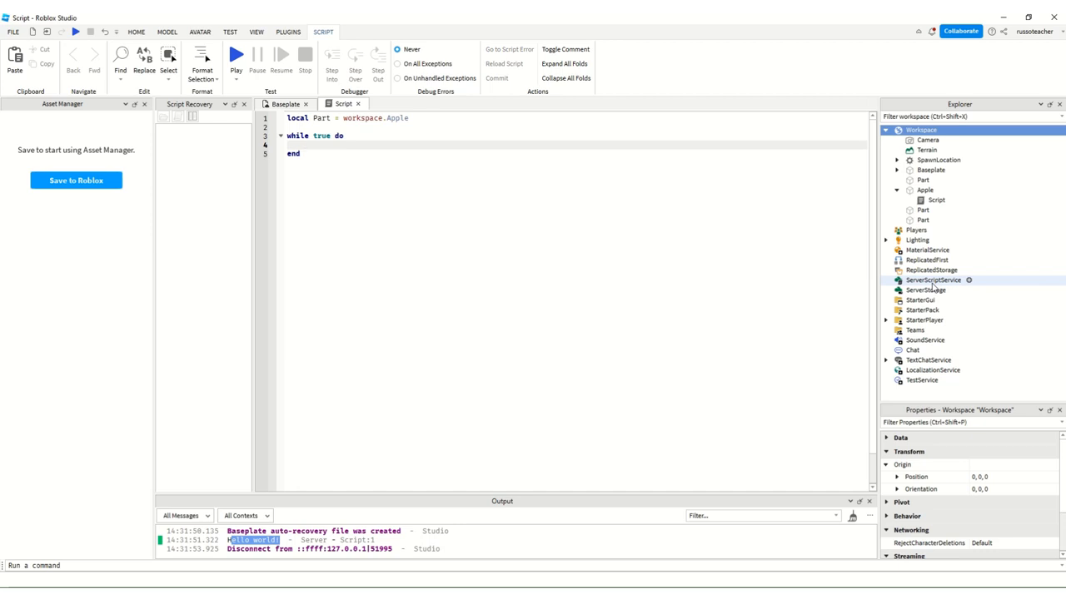
pyautogui.moveTo(399, 168)
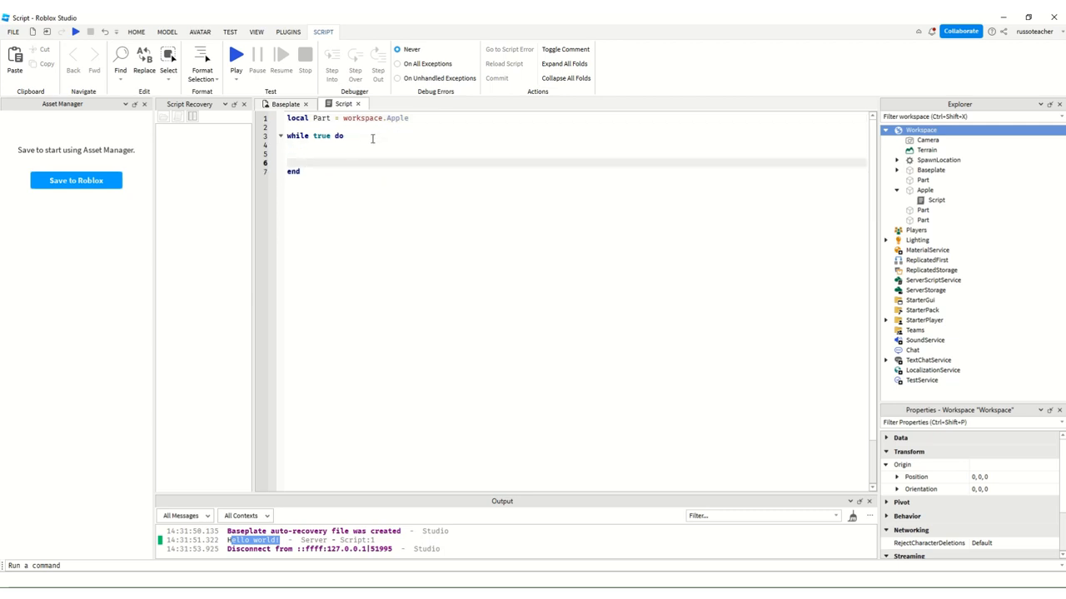
pyautogui.write('p')
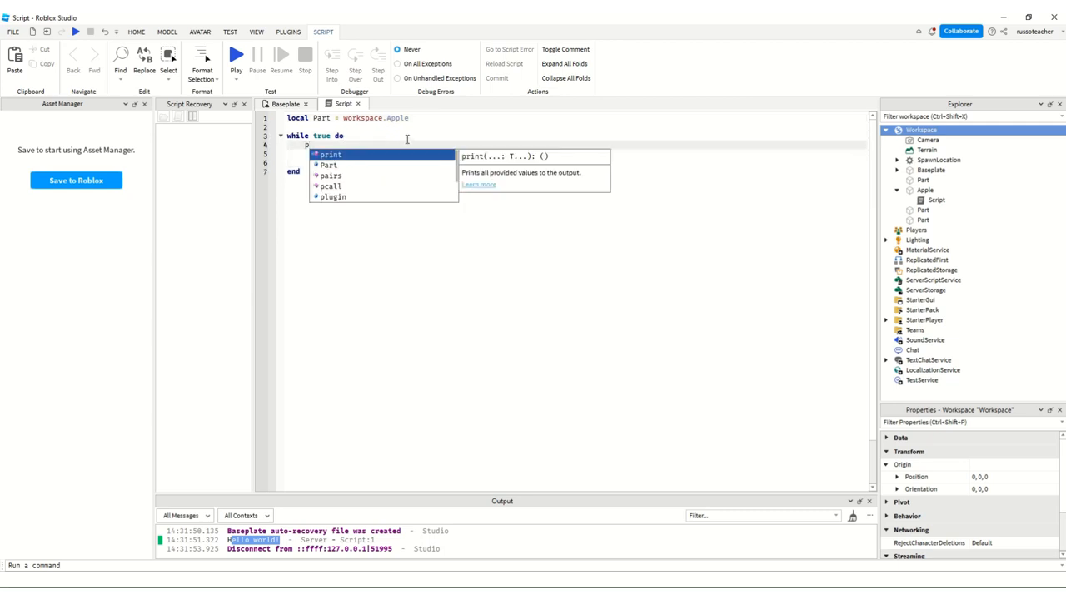
pyautogui.write('ar')
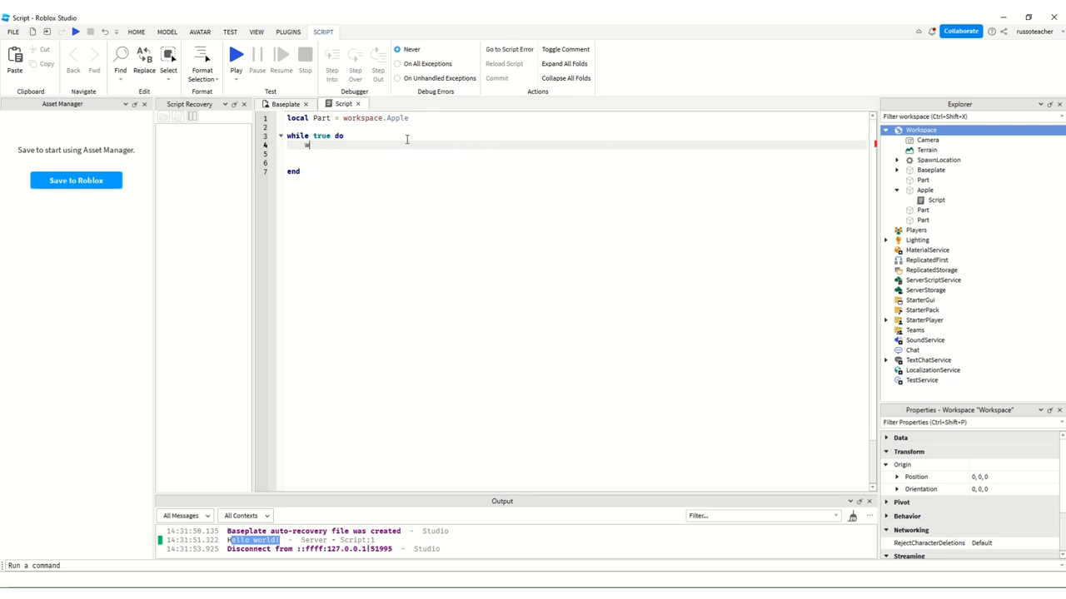
pyautogui.write('task')
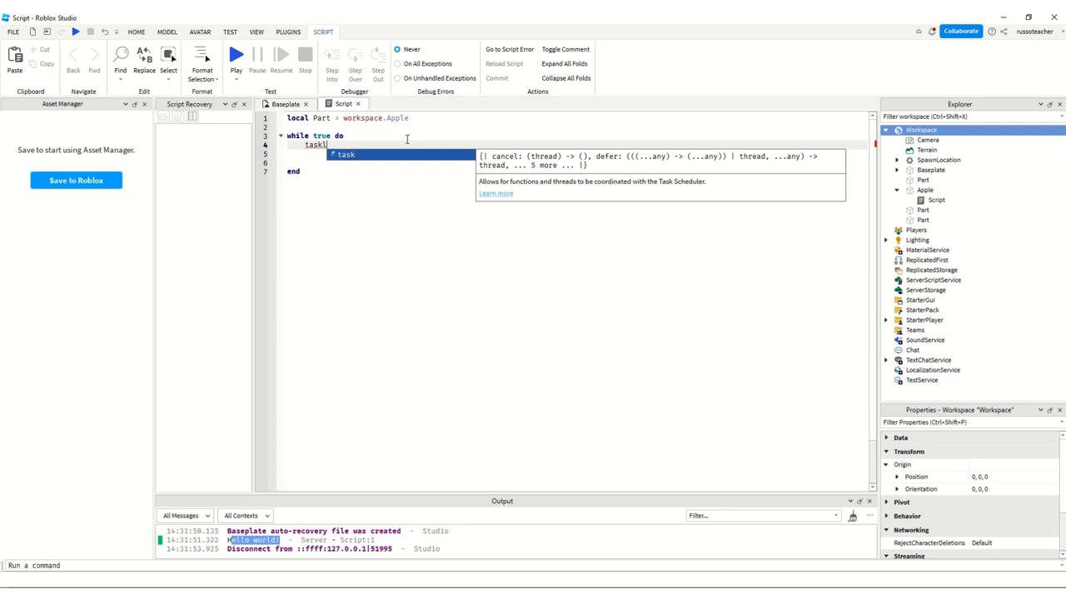
pyautogui.write('wait(')
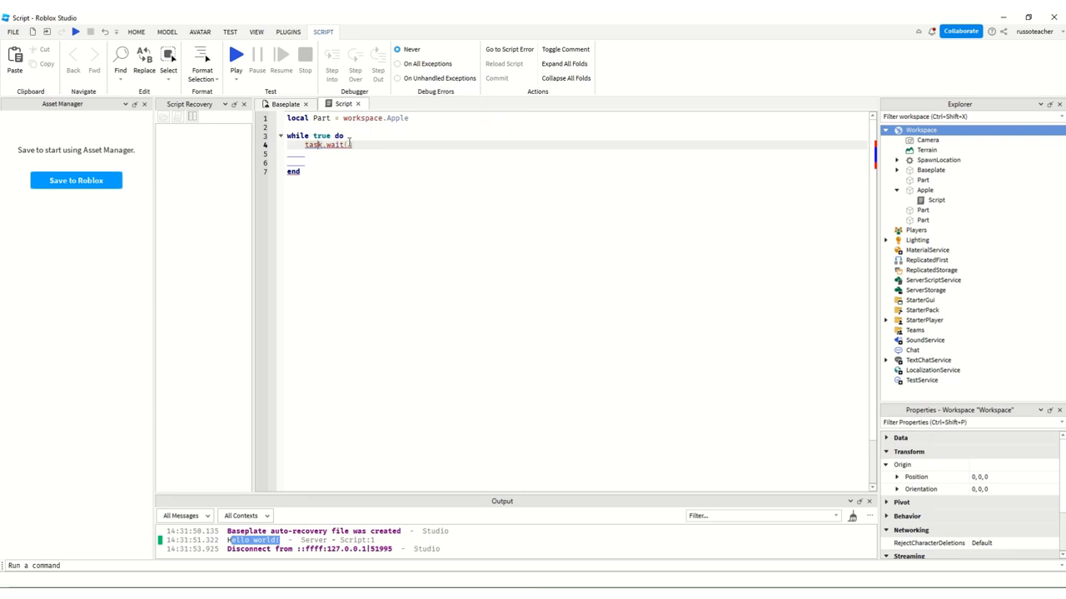
pyautogui.write('3')
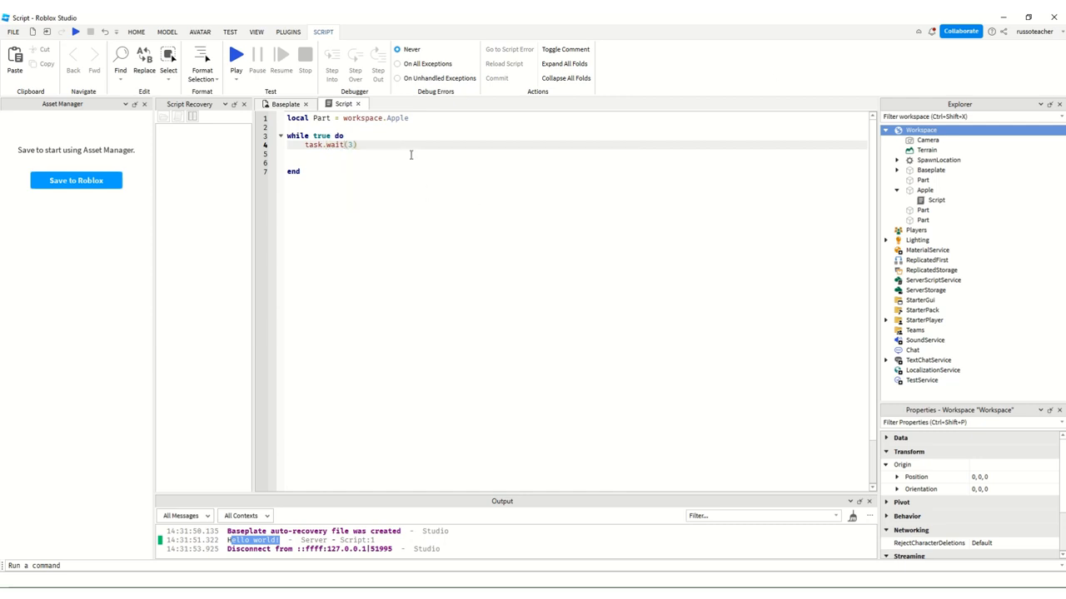
pyautogui.press('enter')
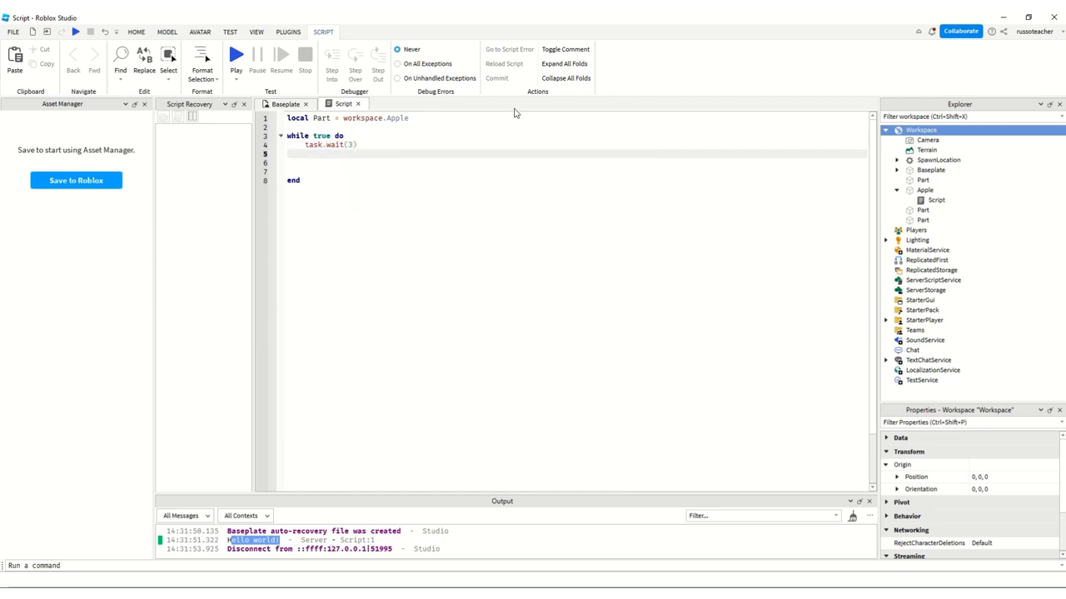
# - Add 'Part.Transparency = 1' under the wait and check Apple's Transparency property
pyautogui.write('parency = 1')
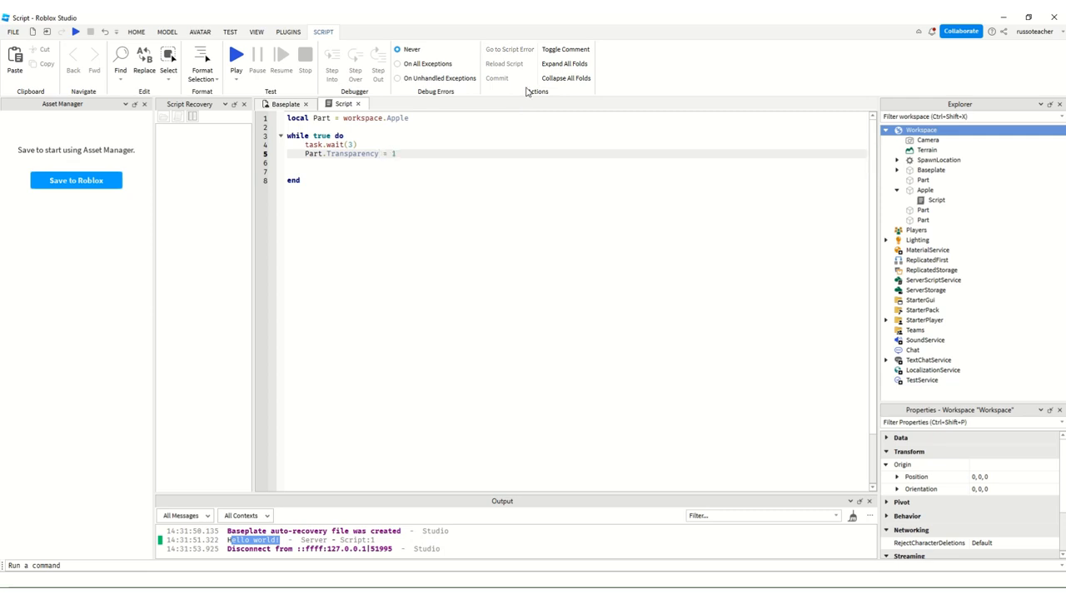
pyautogui.click(925, 190)
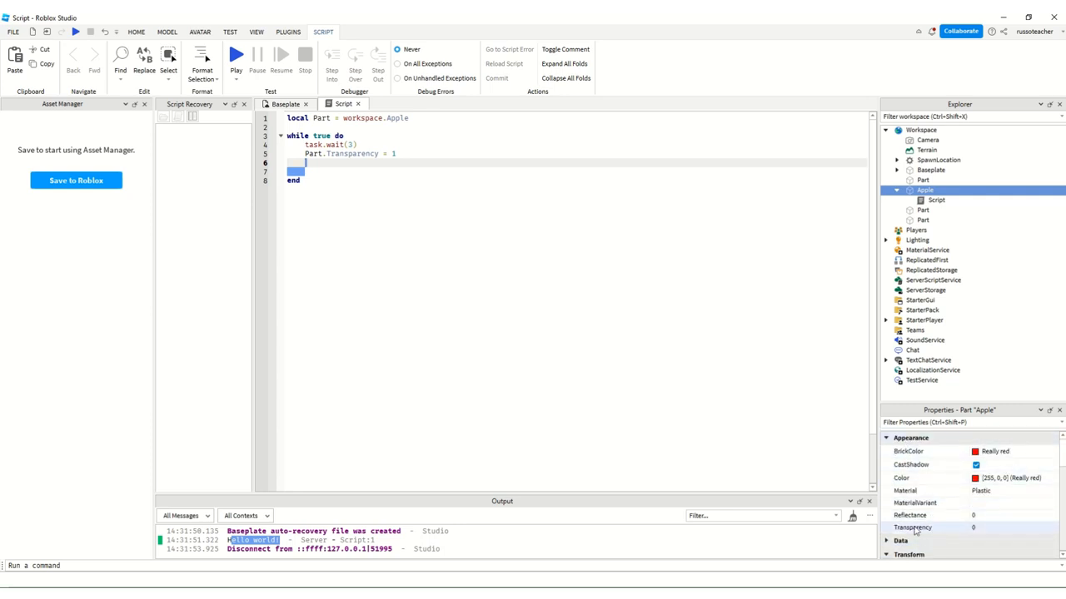
pyautogui.click(986, 527)
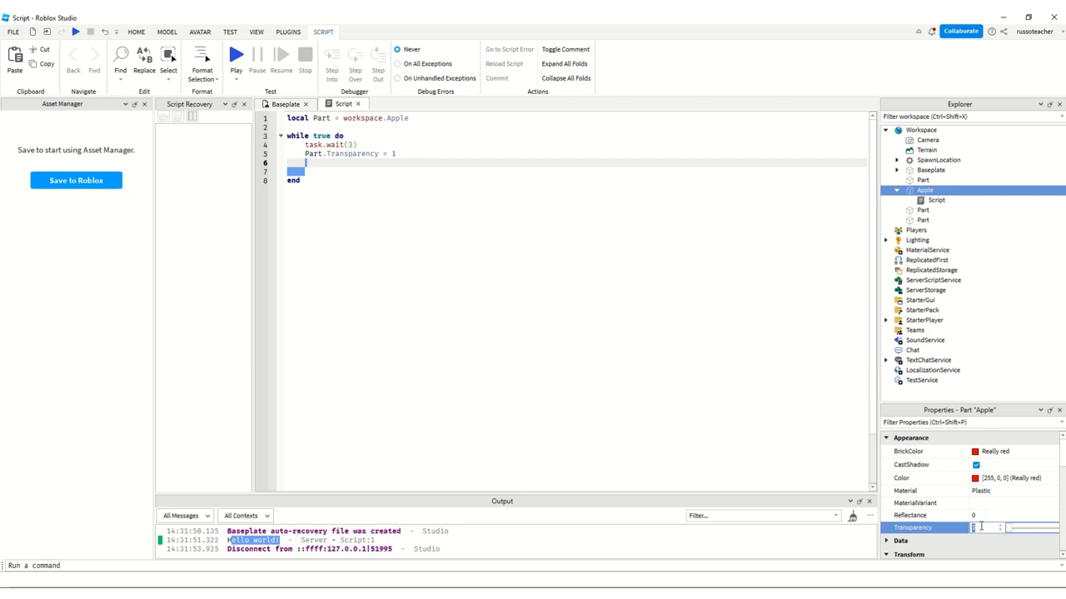
pyautogui.click(285, 103)
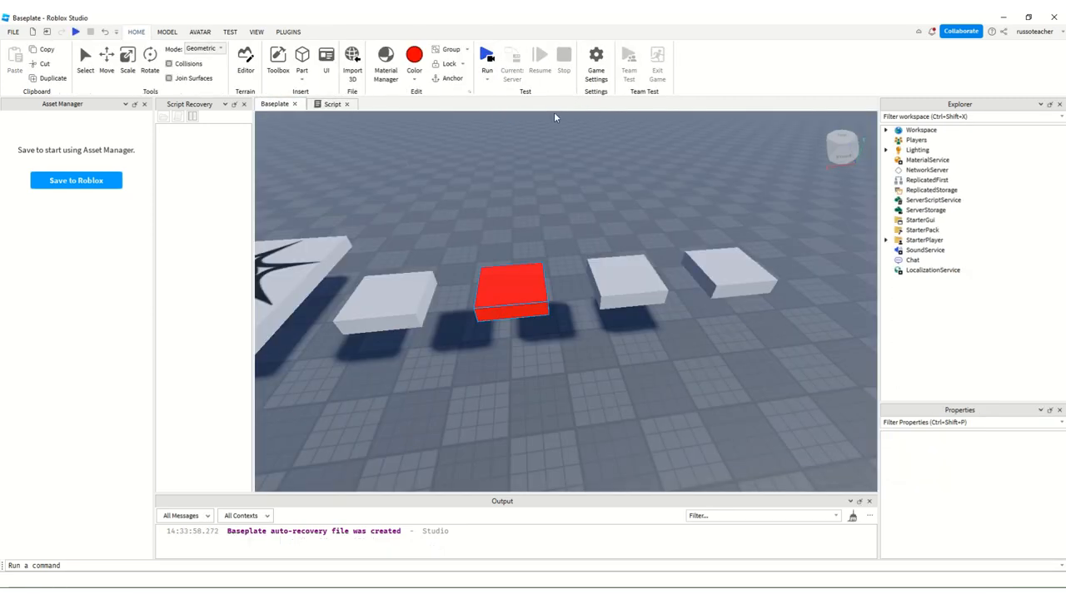
pyautogui.click(487, 55)
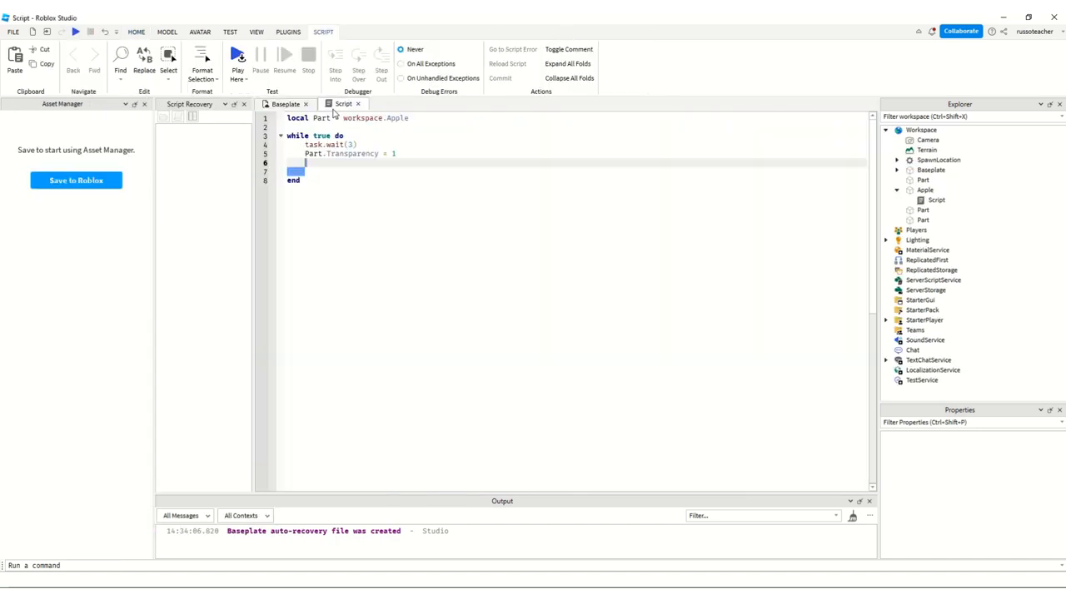
# - Begin a 'Part.CanCollide' line and check Apple's collision properties
pyautogui.write('pa')
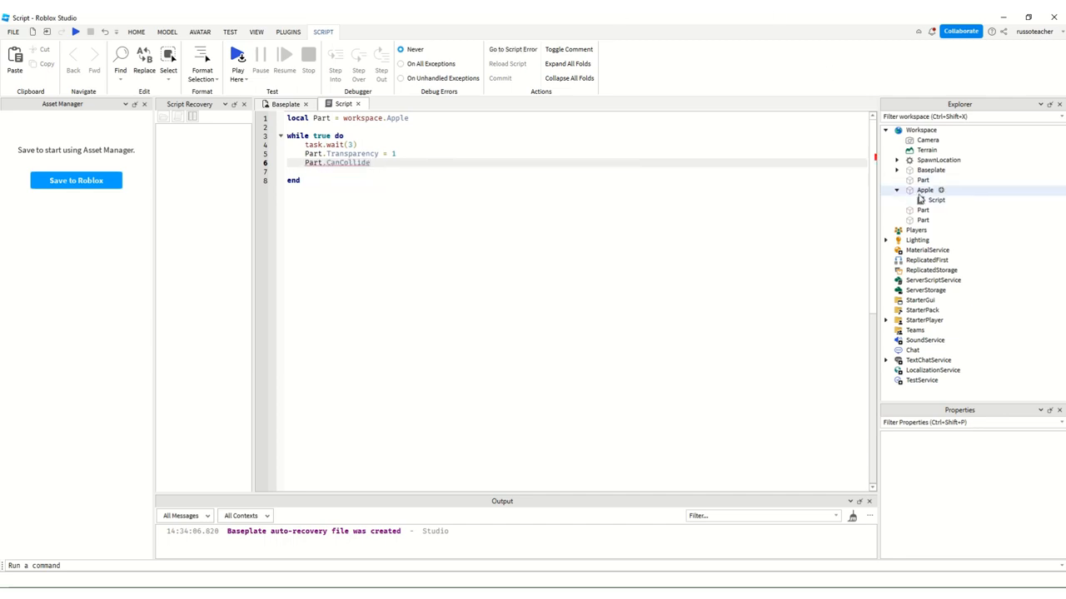
pyautogui.click(925, 190)
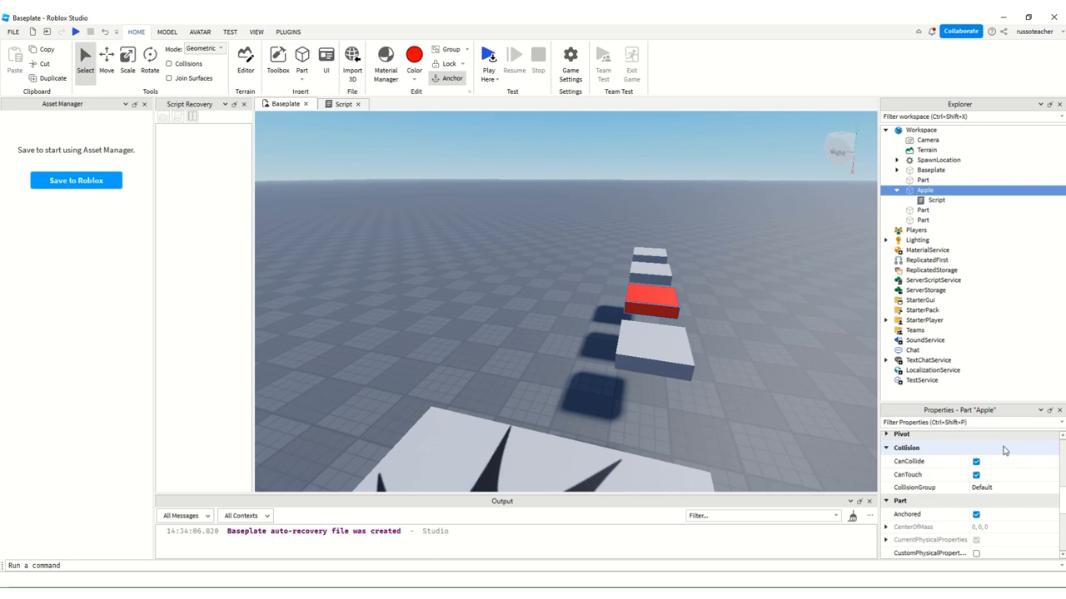
pyautogui.moveTo(732, 327)
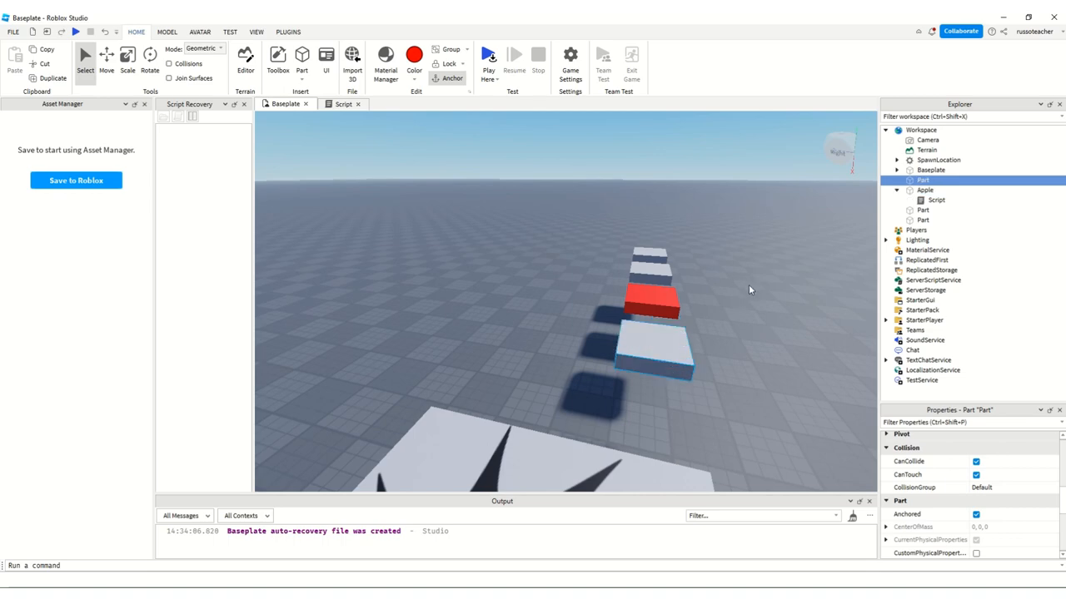
# - Test-run the obby, stop after line 6's incomplete-statement error, and reopen Apple's script
pyautogui.click(106, 56)
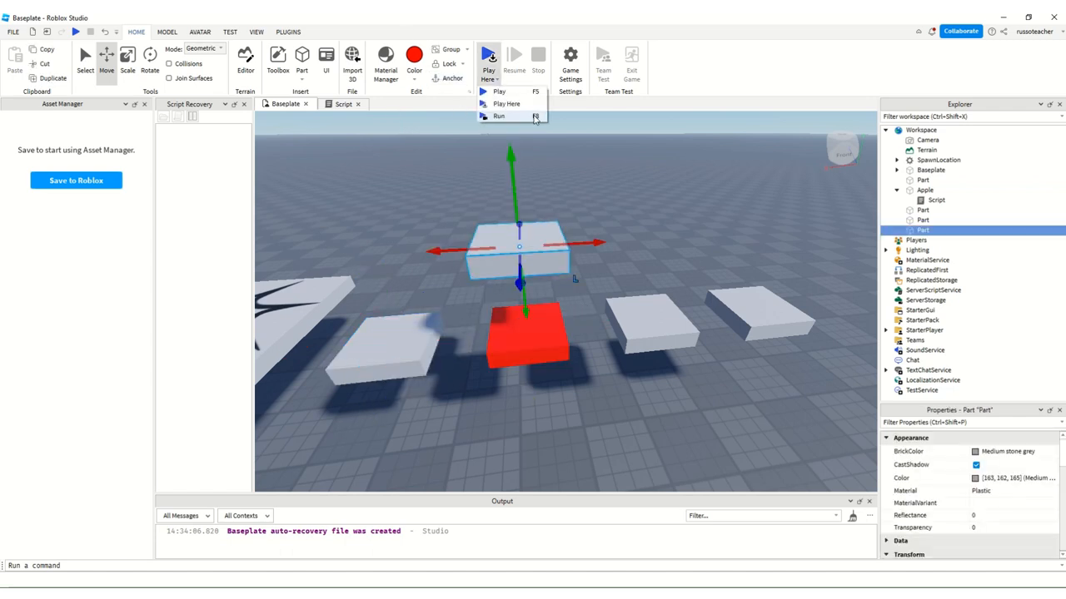
pyautogui.click(497, 115)
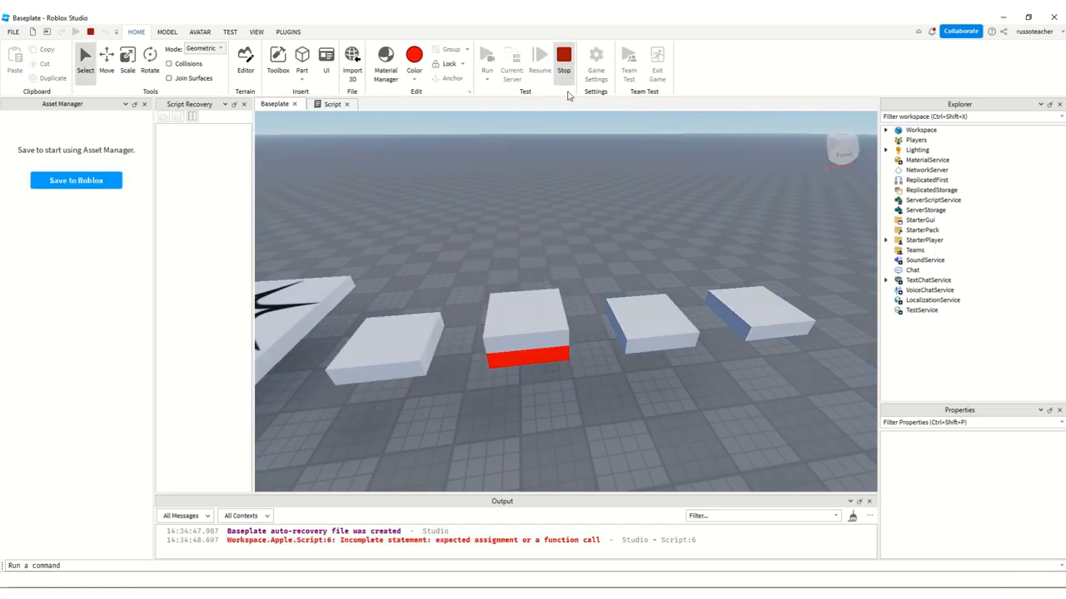
pyautogui.click(564, 59)
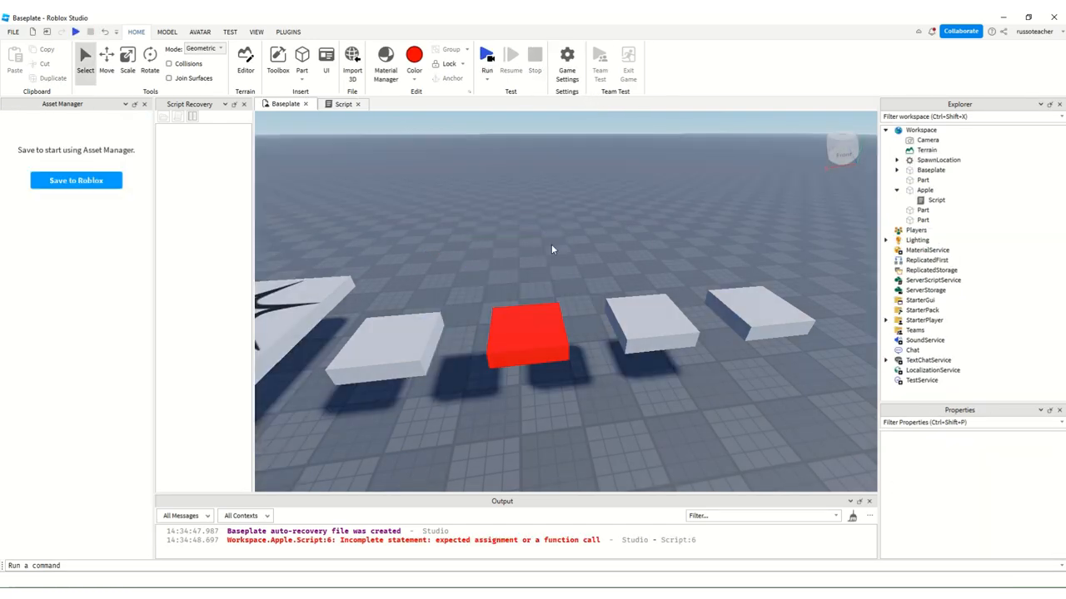
pyautogui.click(936, 200)
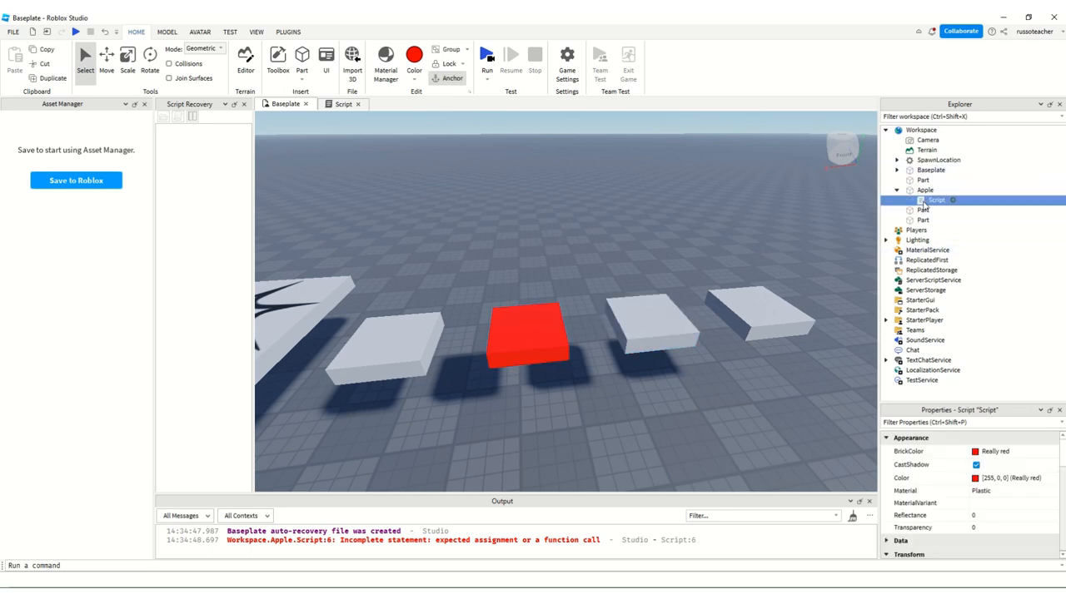
pyautogui.click(342, 103)
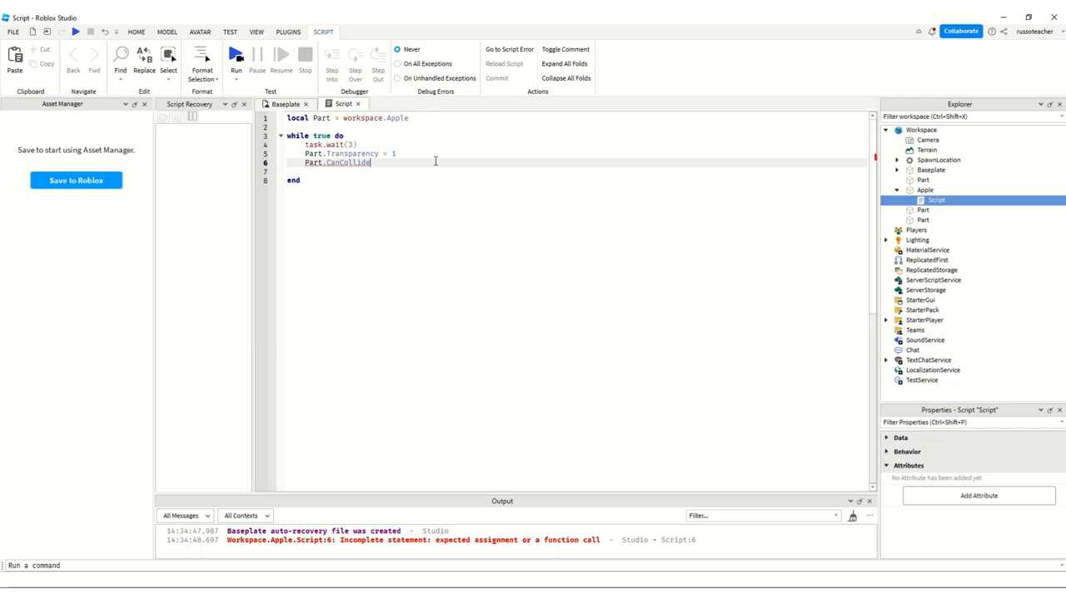
# - Finish line 6 as 'Part.CanCollide = false' and return to the Baseplate 3D view
pyautogui.write('= false')
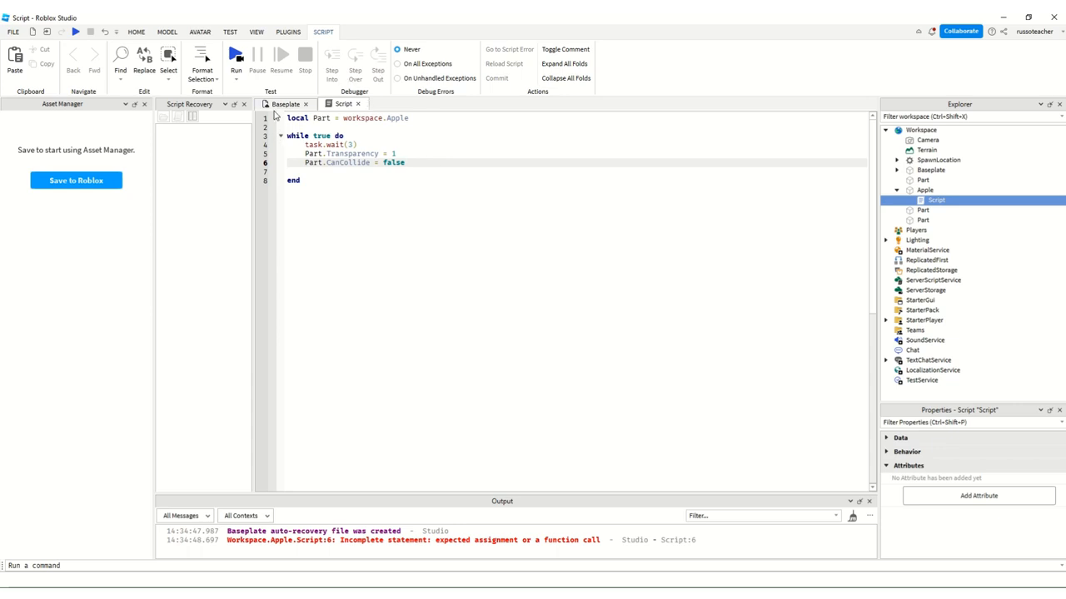
pyautogui.click(285, 103)
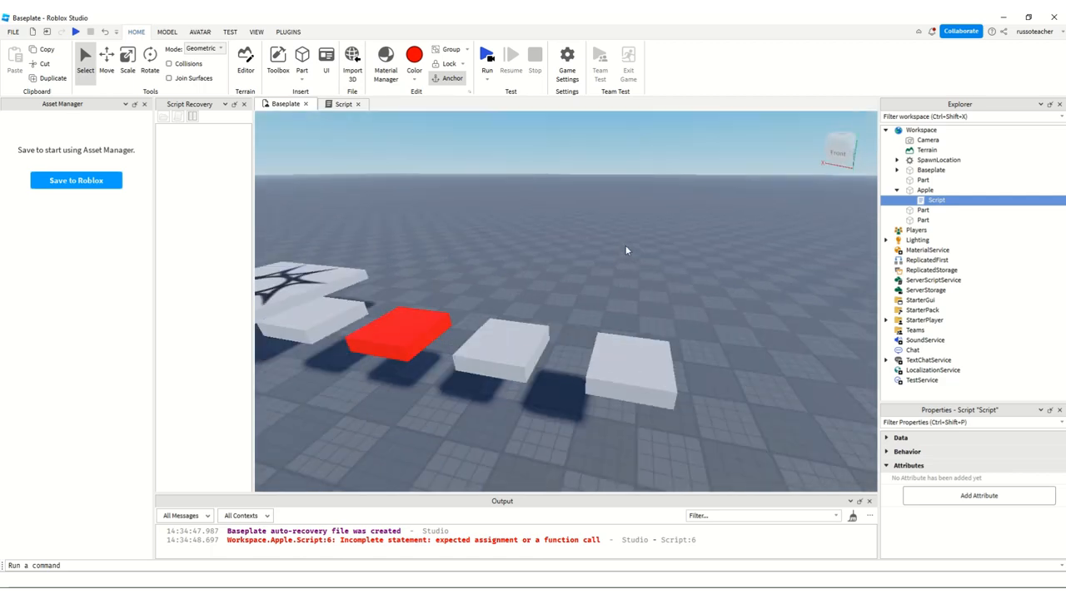
pyautogui.click(487, 54)
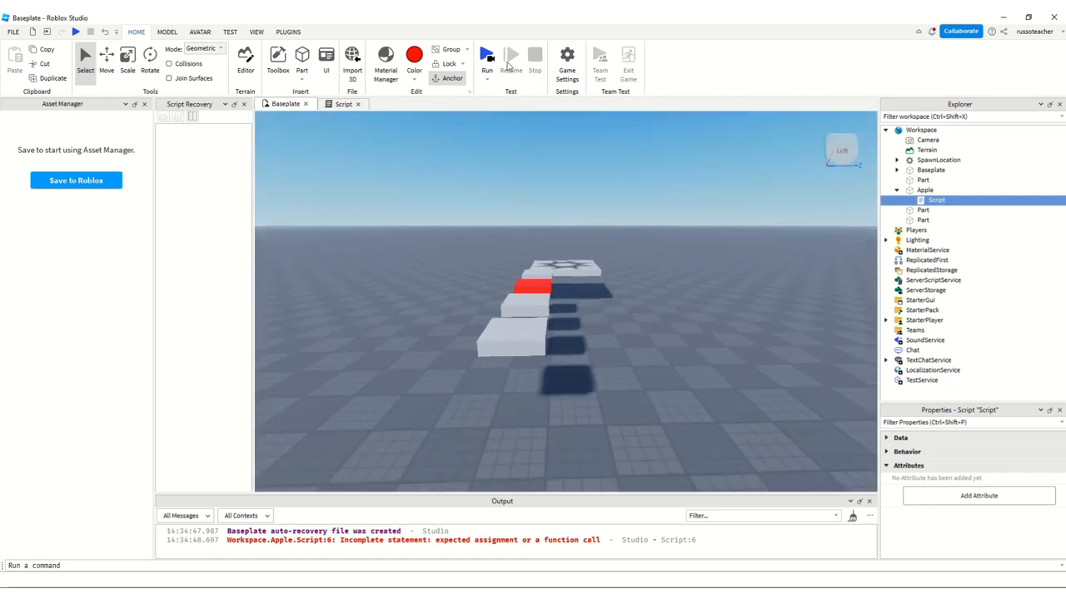
pyautogui.click(487, 54)
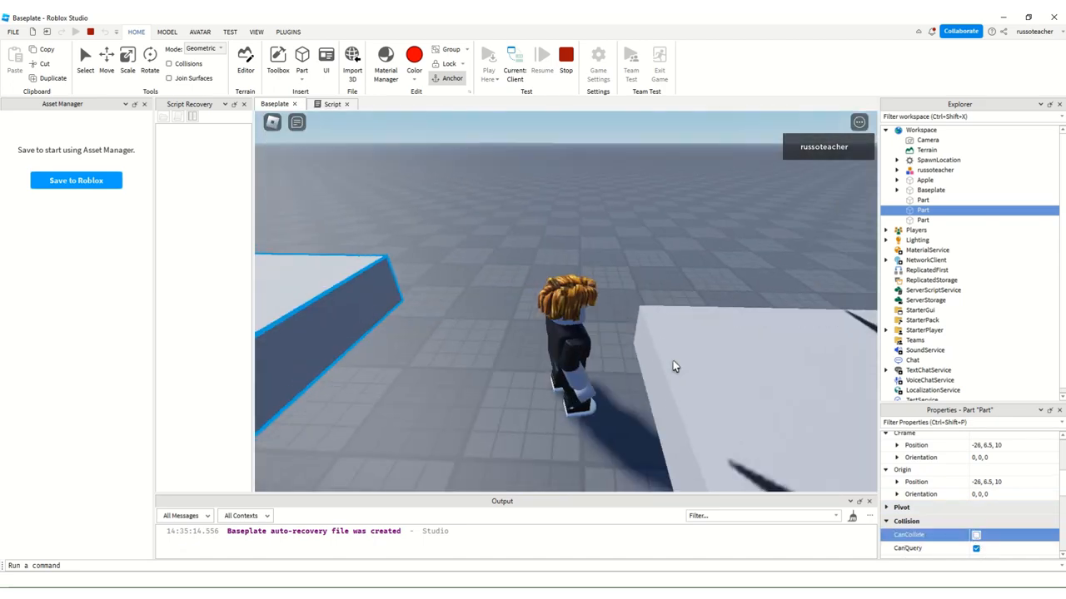
pyautogui.click(542, 55)
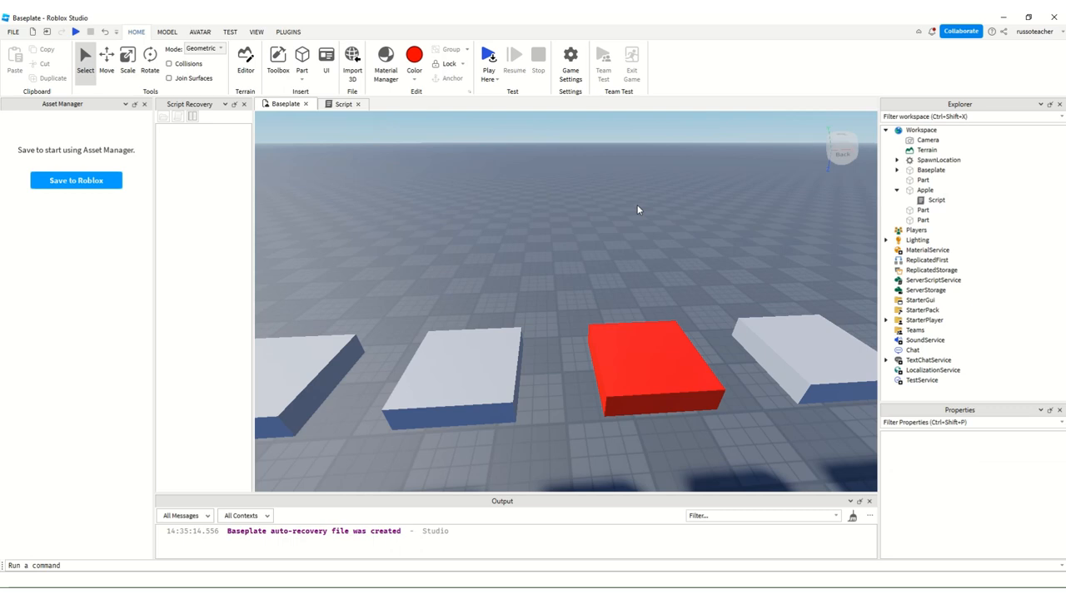
pyautogui.moveTo(577, 190)
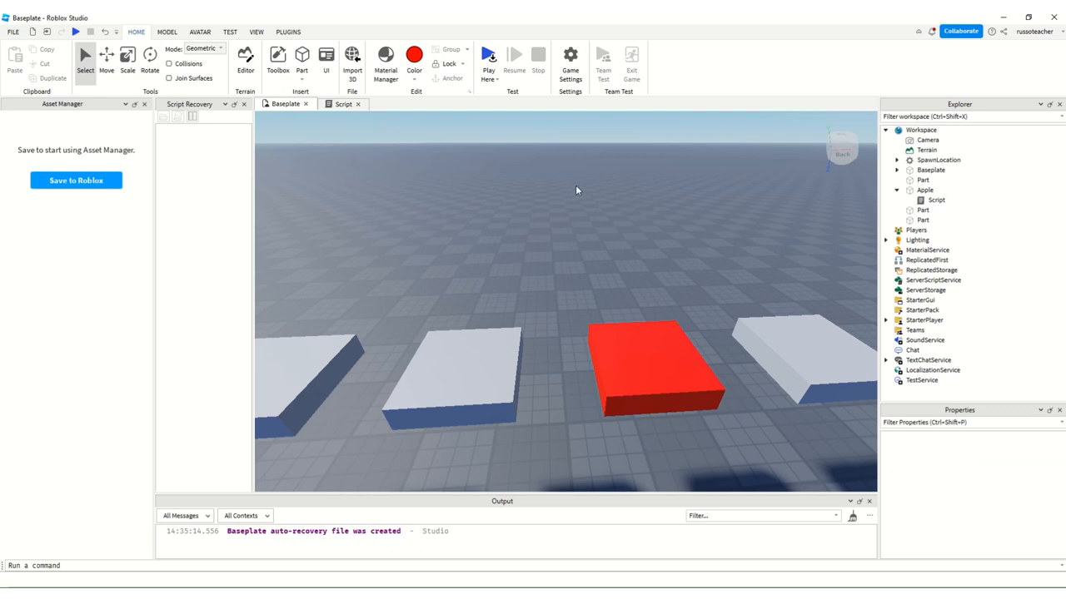
# - Add task.wait(3), Transparency = 0 and CanCollide = true after line 6 of Apple's script
pyautogui.click(924, 190)
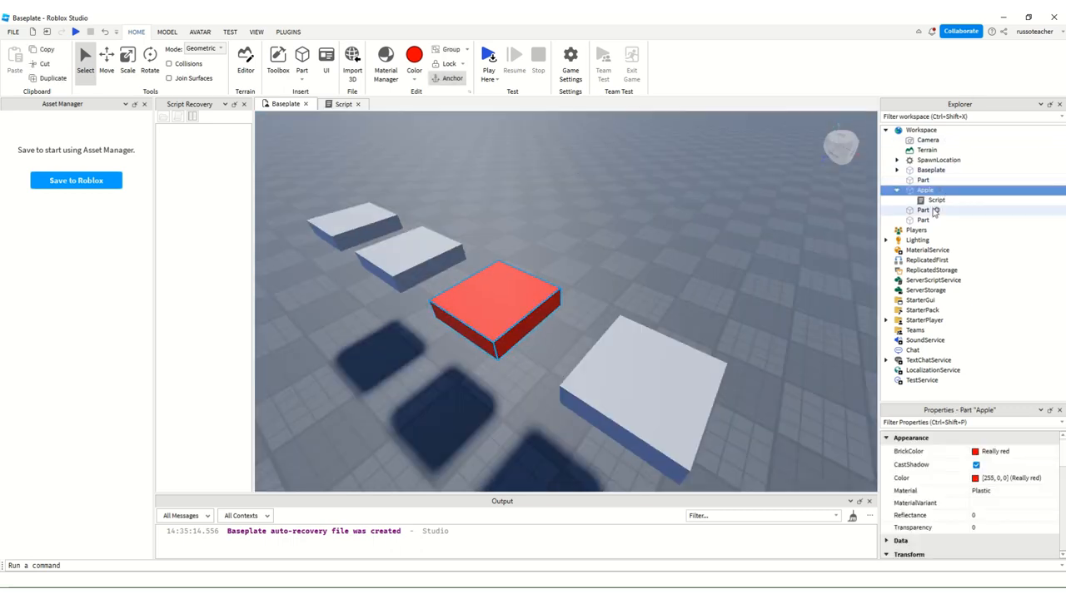
pyautogui.click(343, 103)
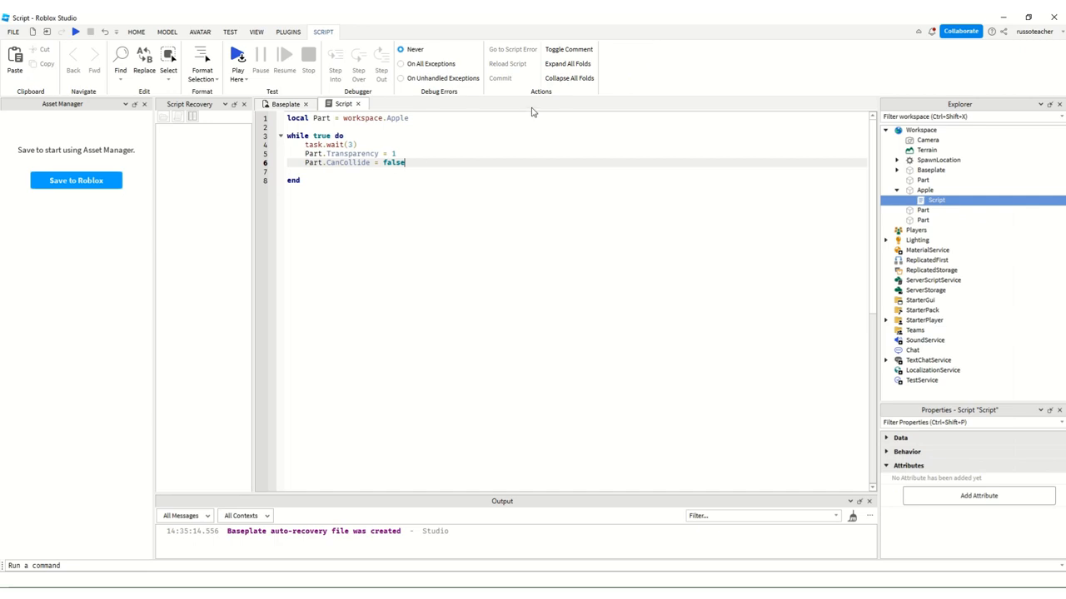
pyautogui.click(364, 144)
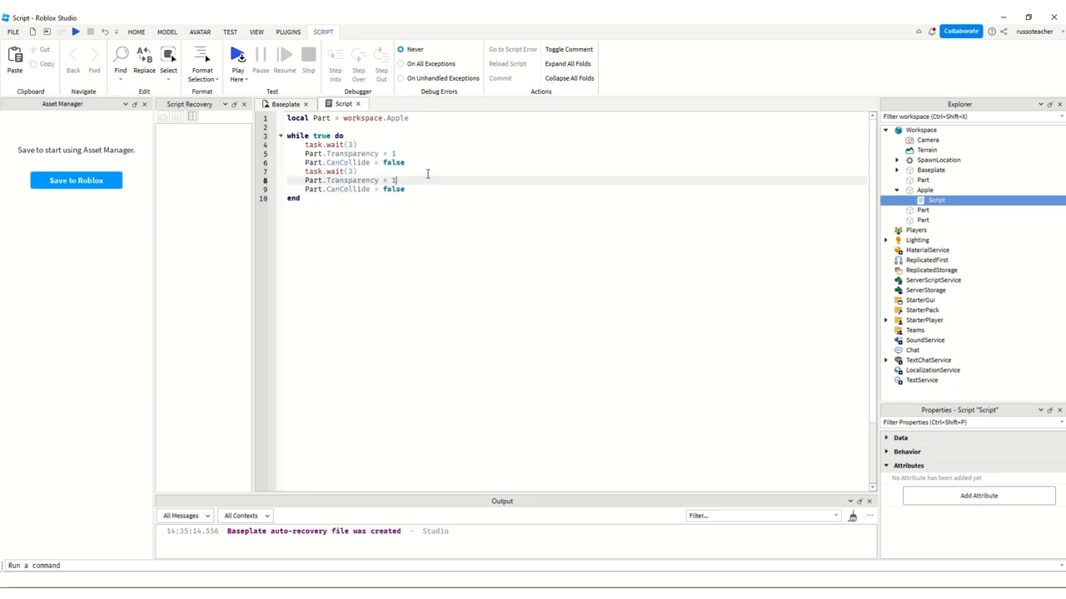
pyautogui.write('0')
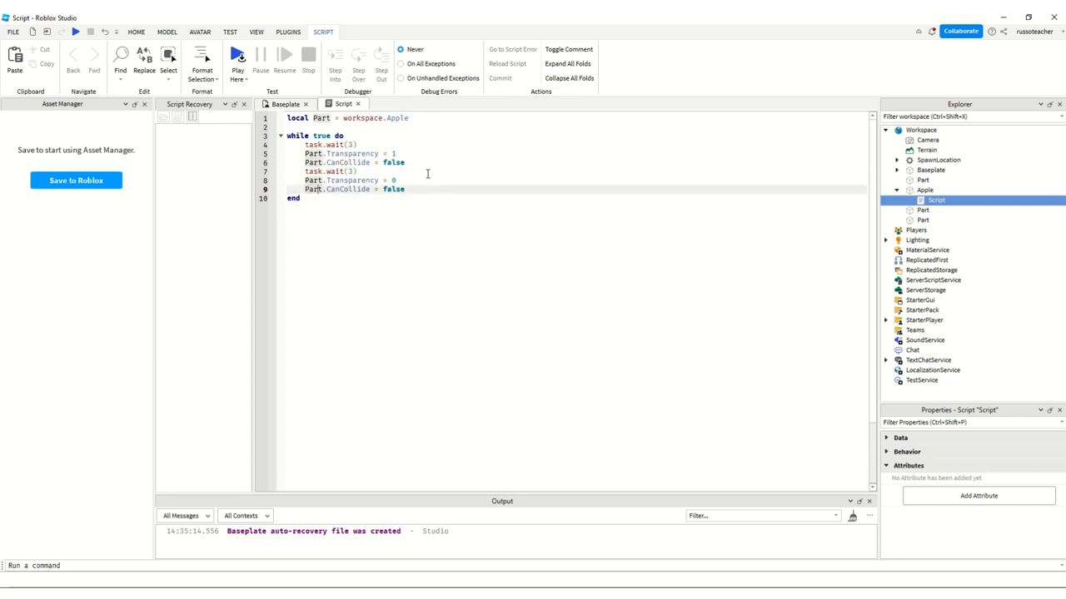
pyautogui.doubleClick(391, 189)
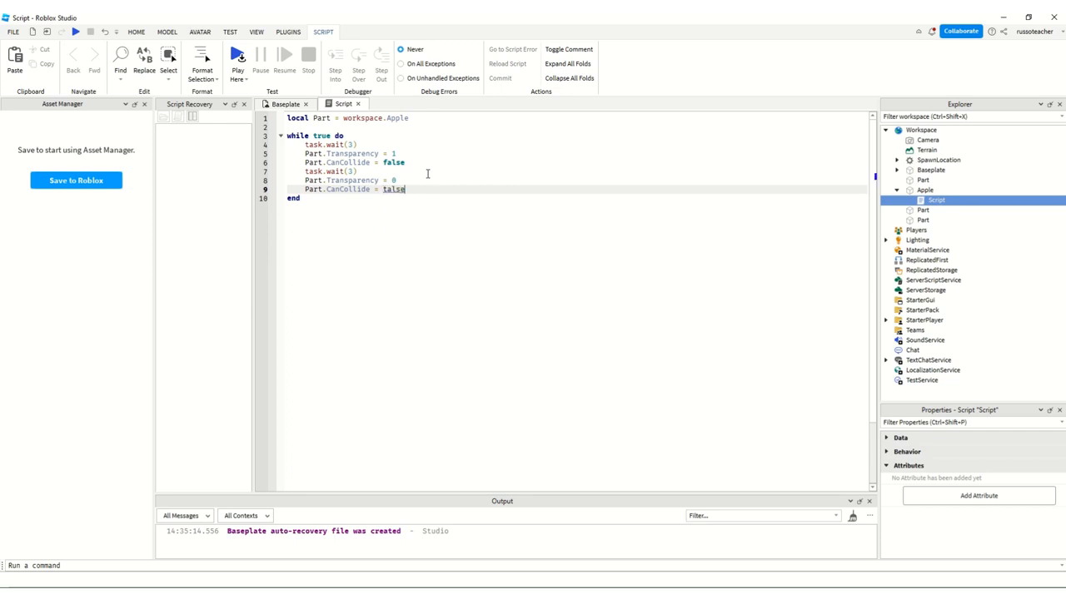
pyautogui.write('tru')
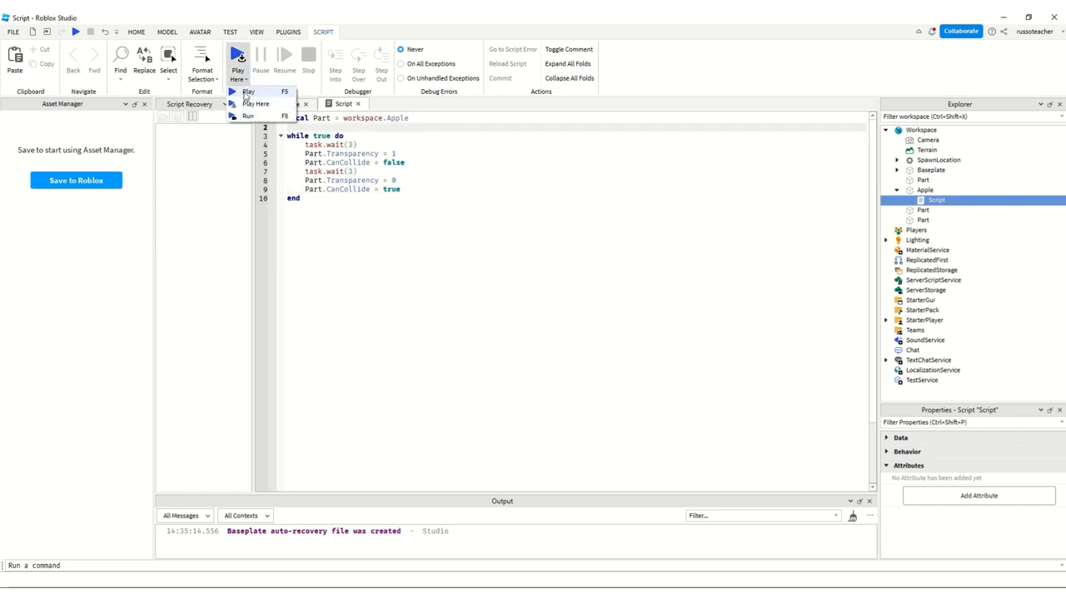
pyautogui.moveTo(248, 116)
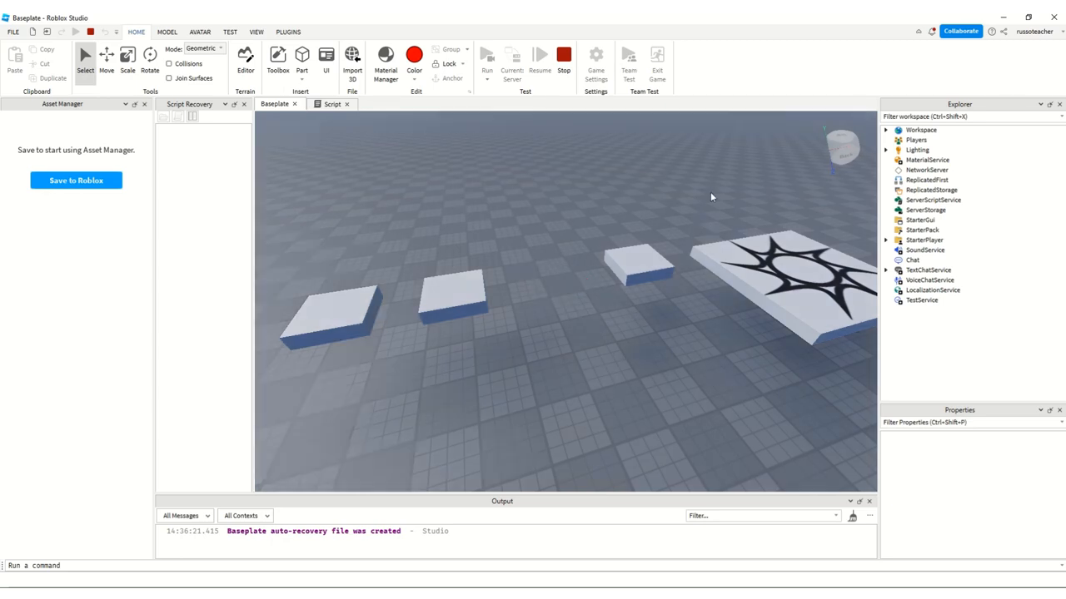
pyautogui.click(342, 103)
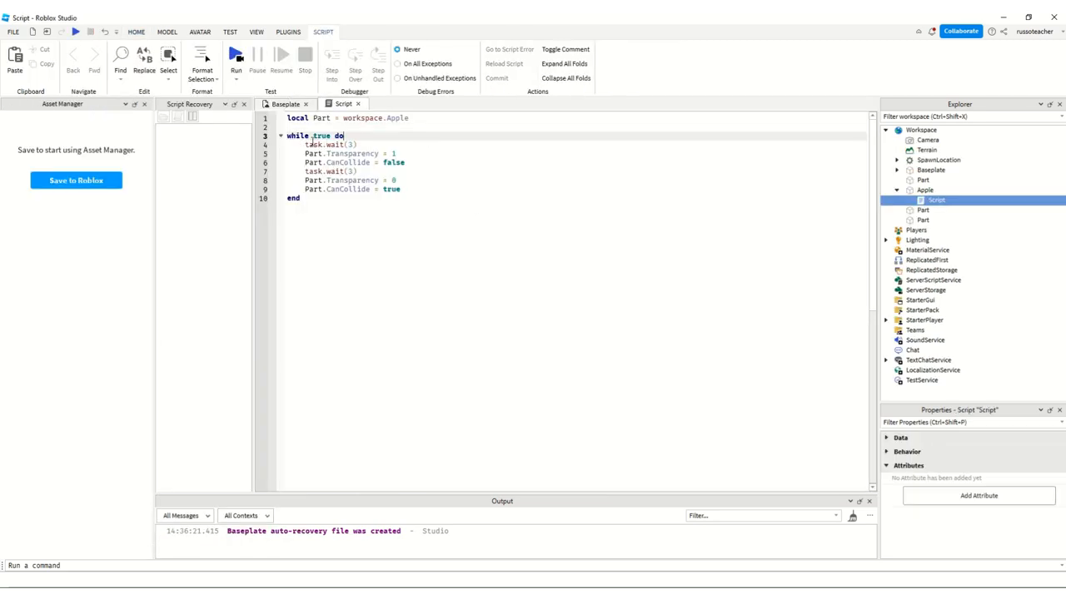